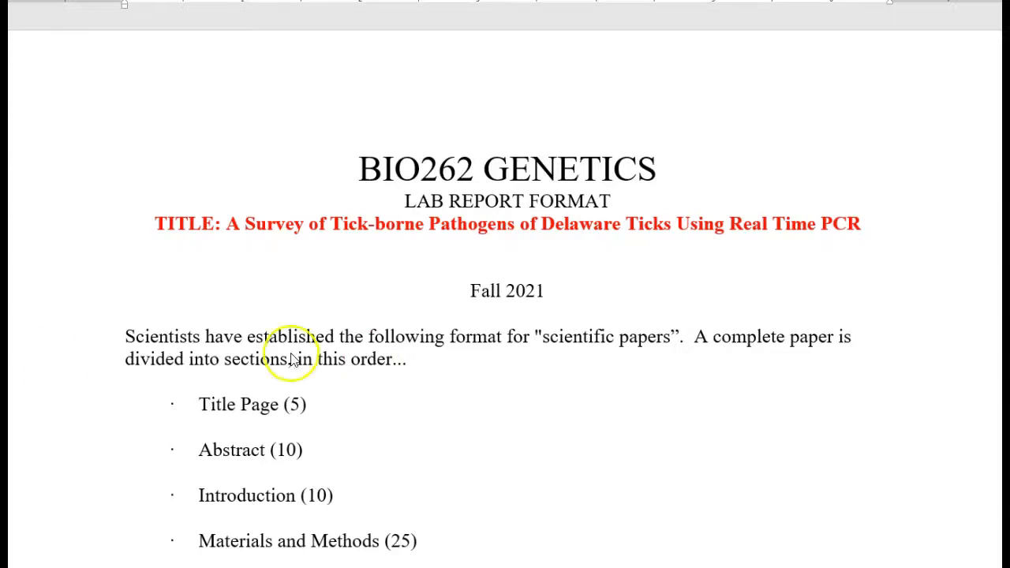
Step: Scroll the lab report guide past Title Page and Abstract to the Introduction guidelines
scroll(down, 3)
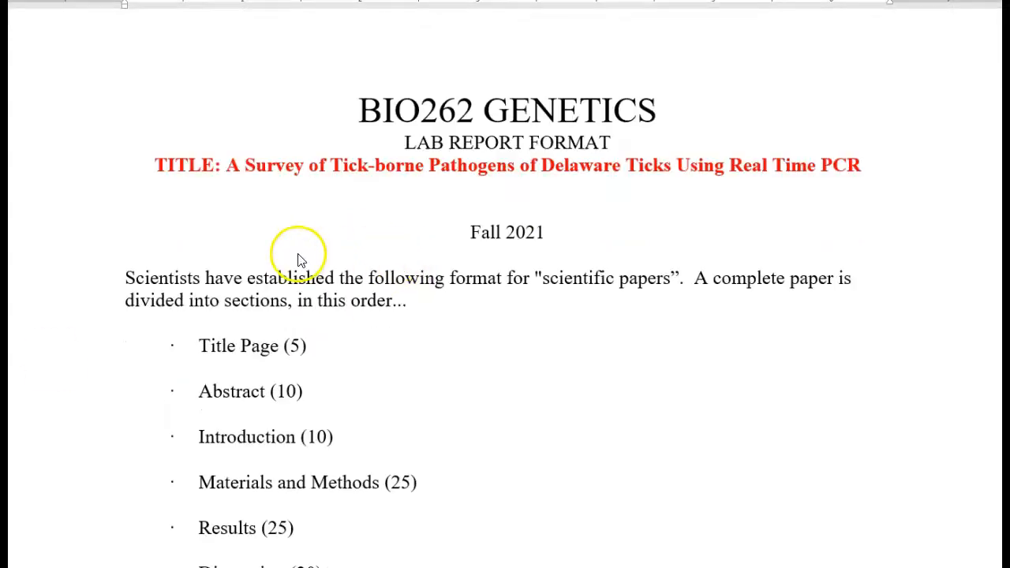
scroll(down, 3)
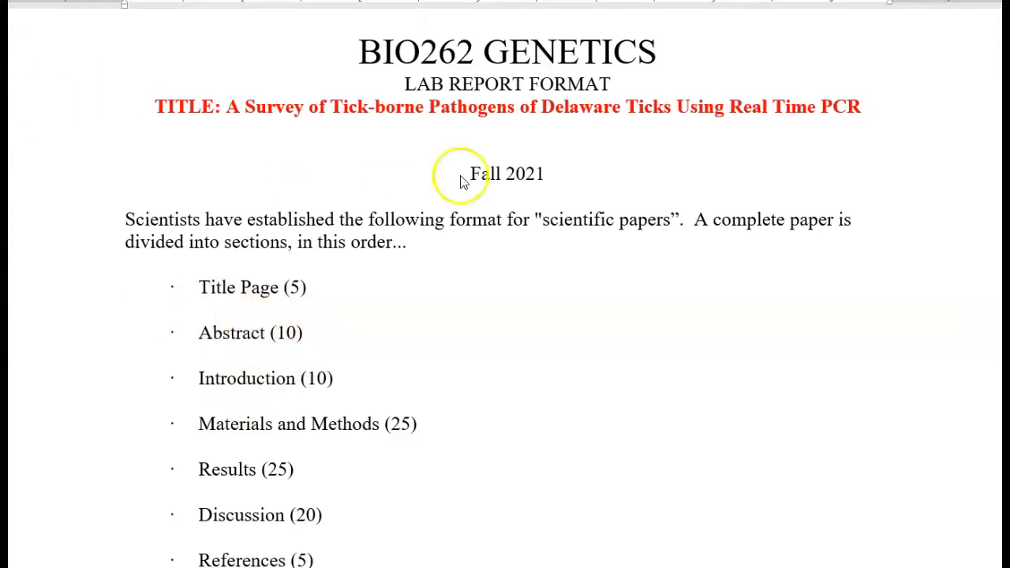
scroll(down, 3)
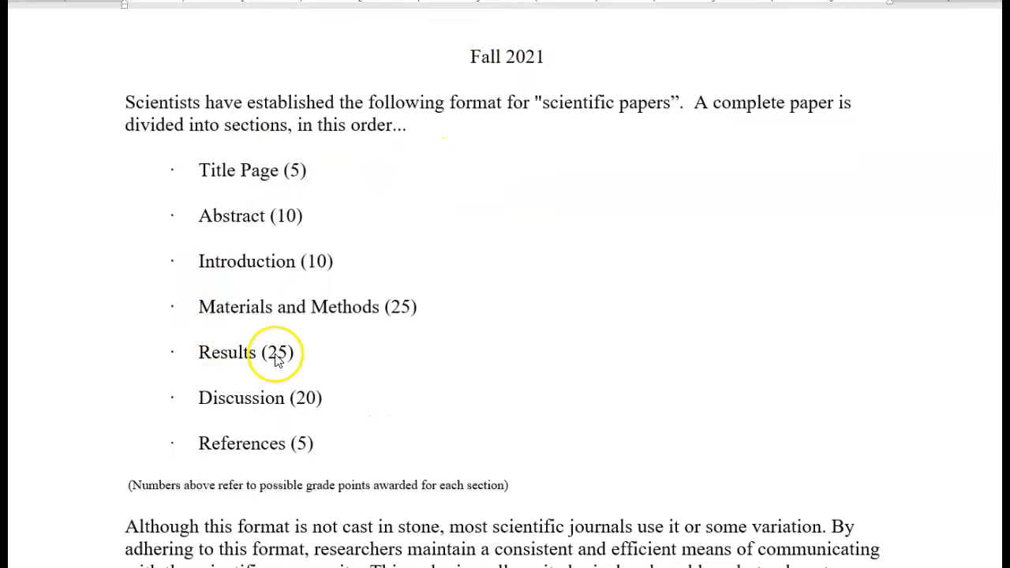
scroll(down, 3)
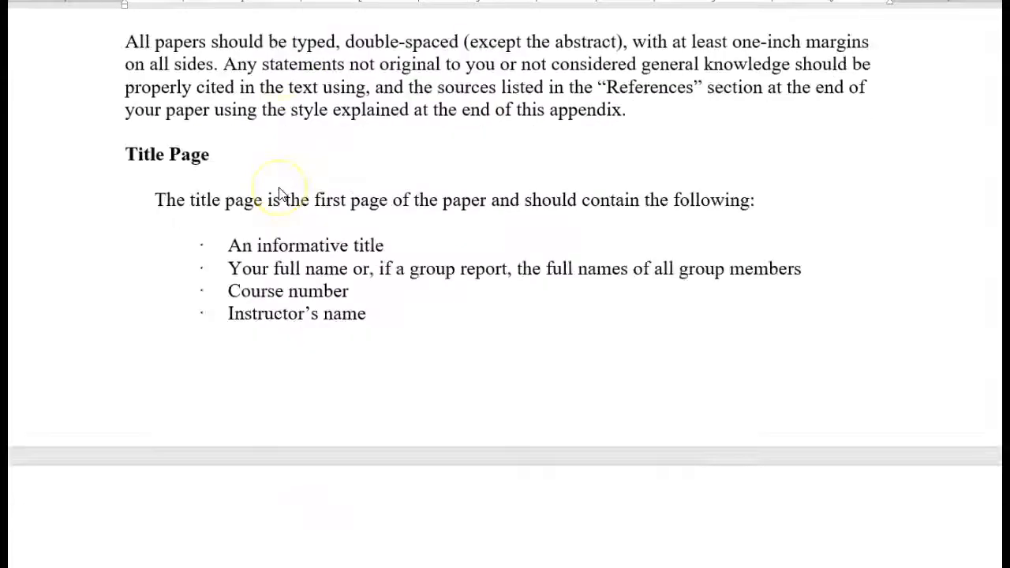
scroll(down, 3)
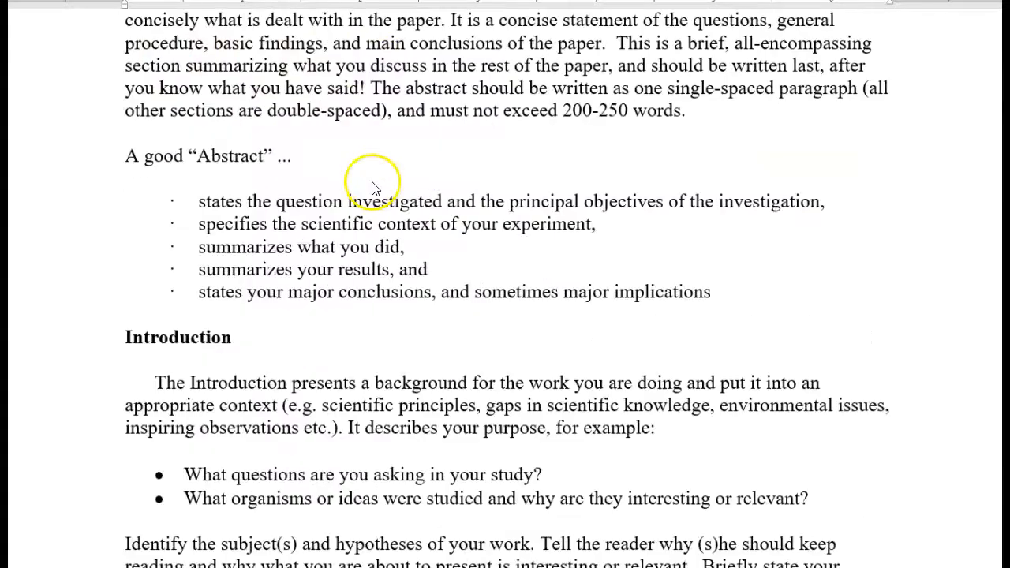
scroll(down, 3)
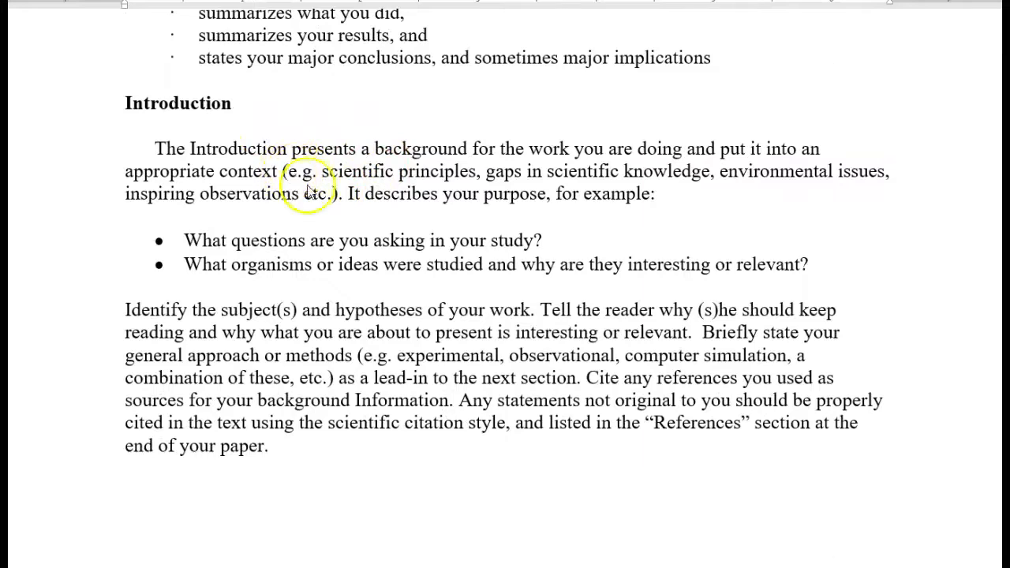
mouse_move(398, 264)
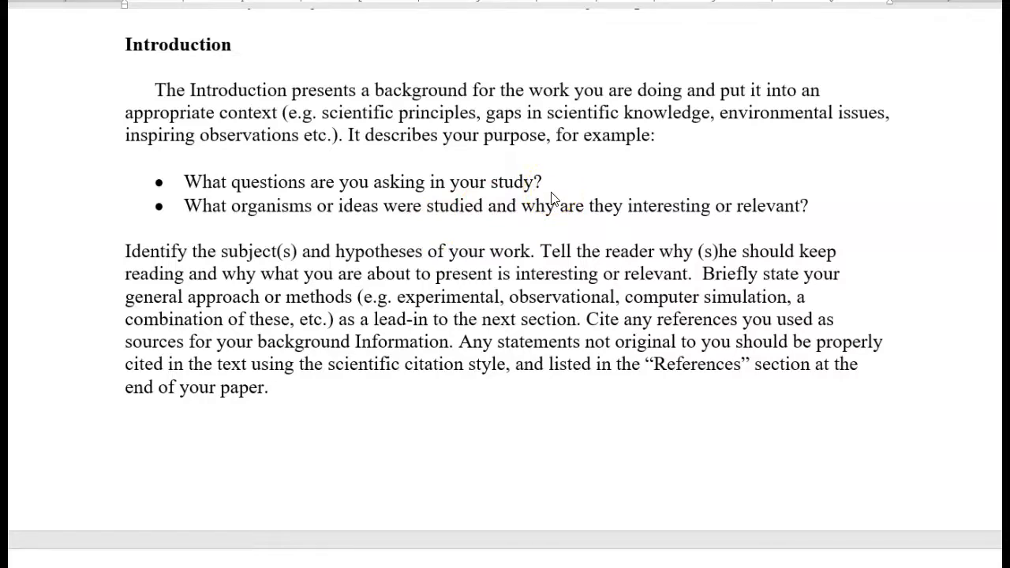
scroll(down, 3)
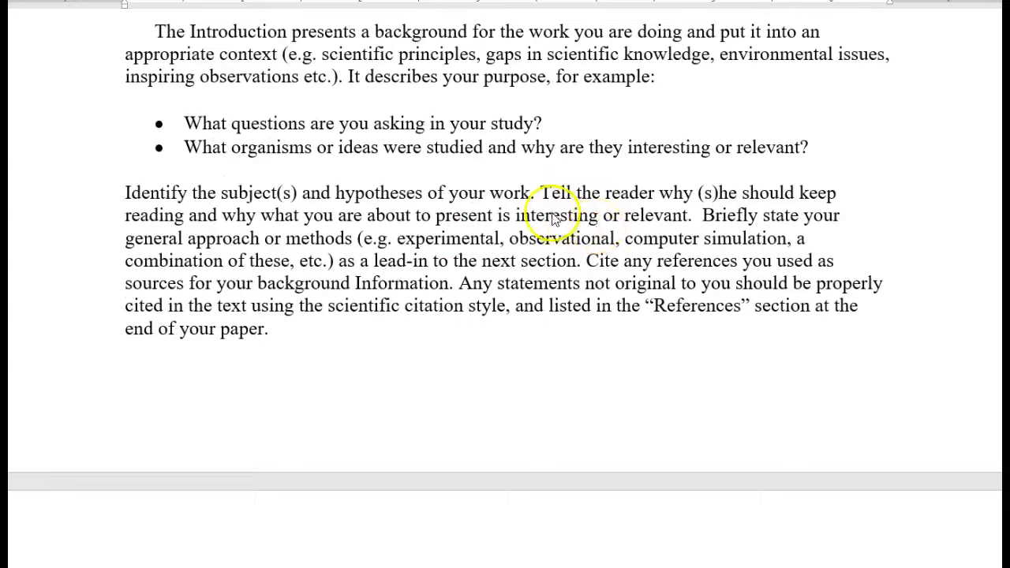
scroll(down, 3)
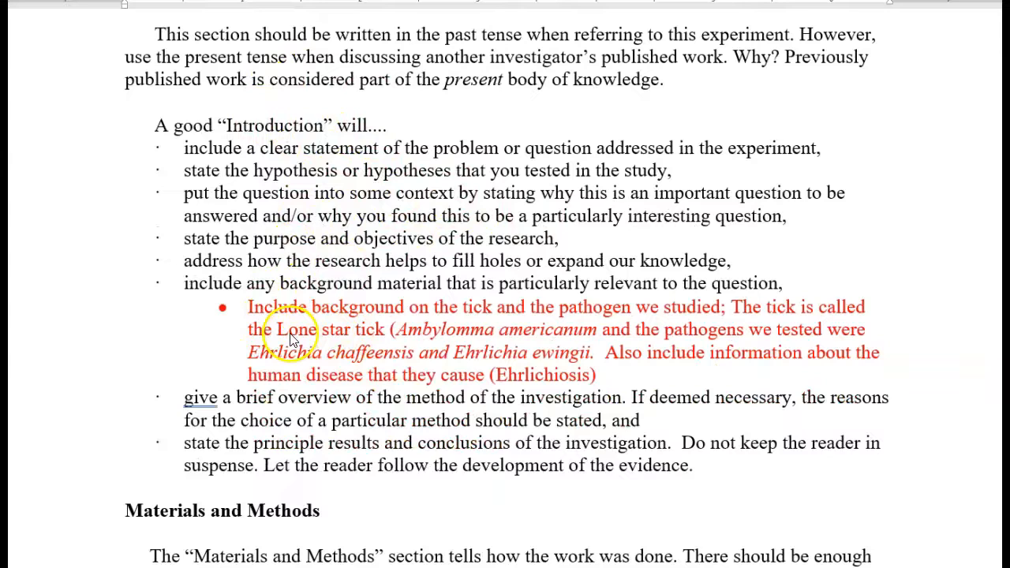
mouse_move(685, 319)
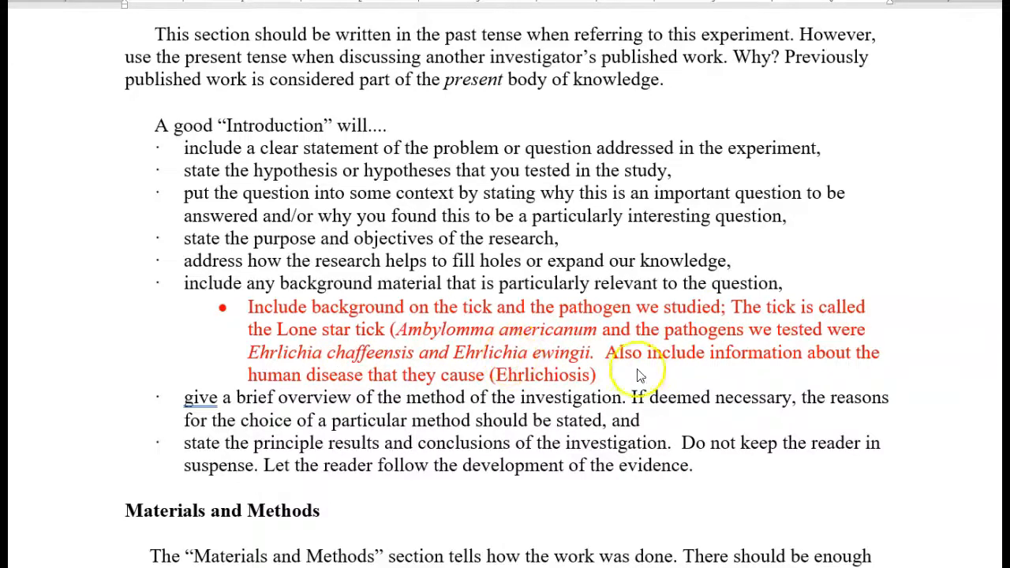
mouse_move(195, 381)
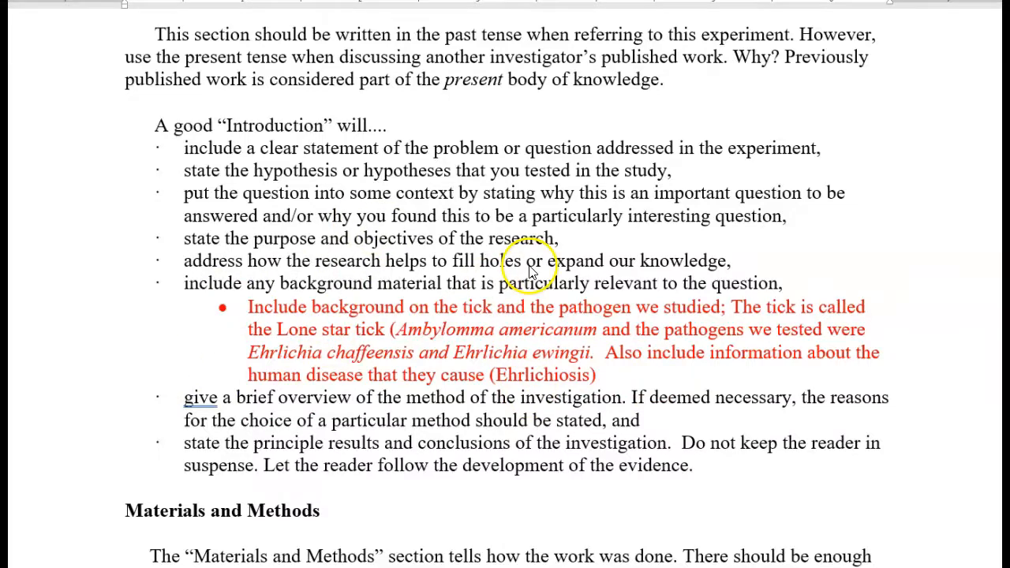
scroll(down, 3)
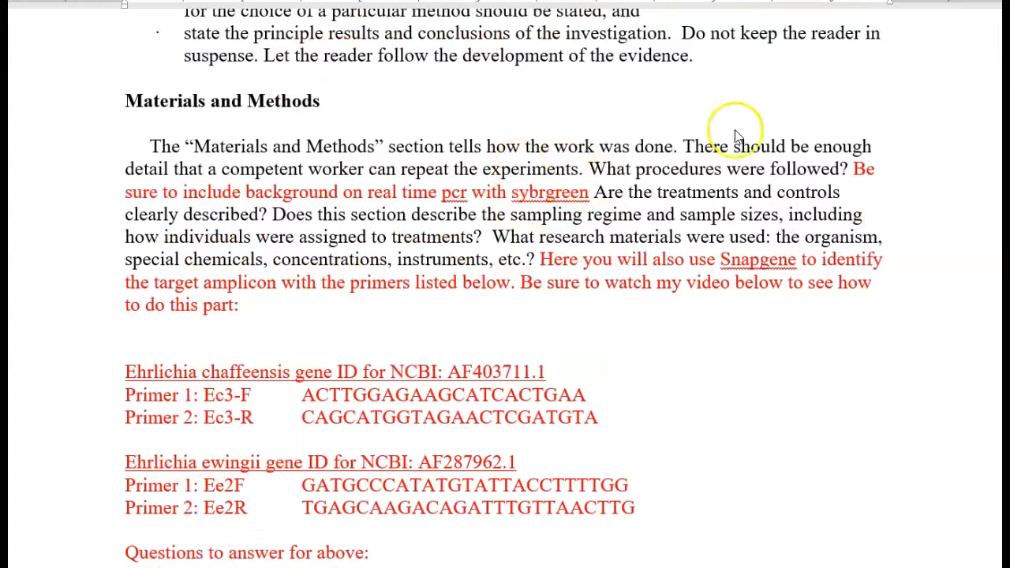
mouse_move(620, 169)
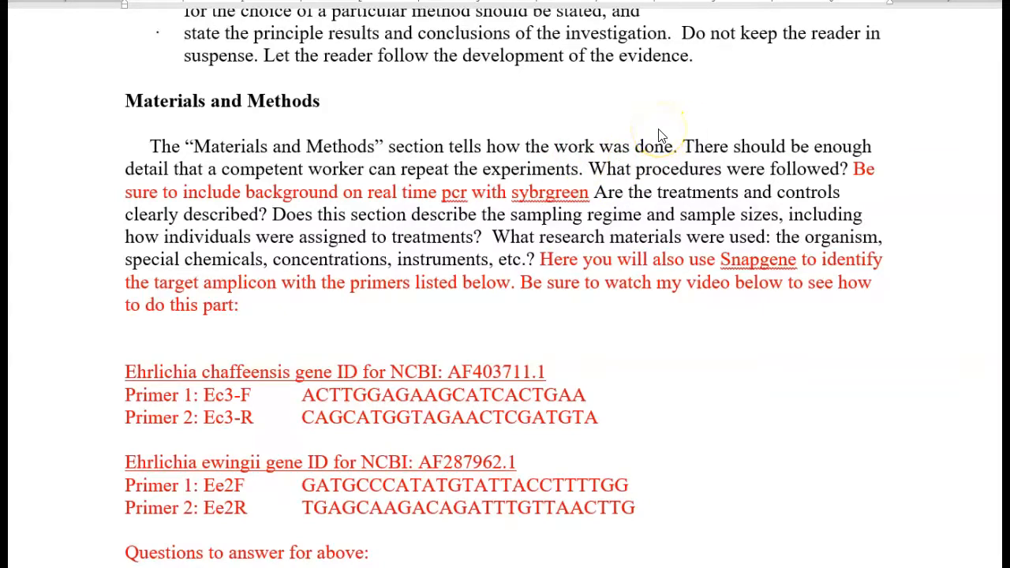
mouse_move(659, 133)
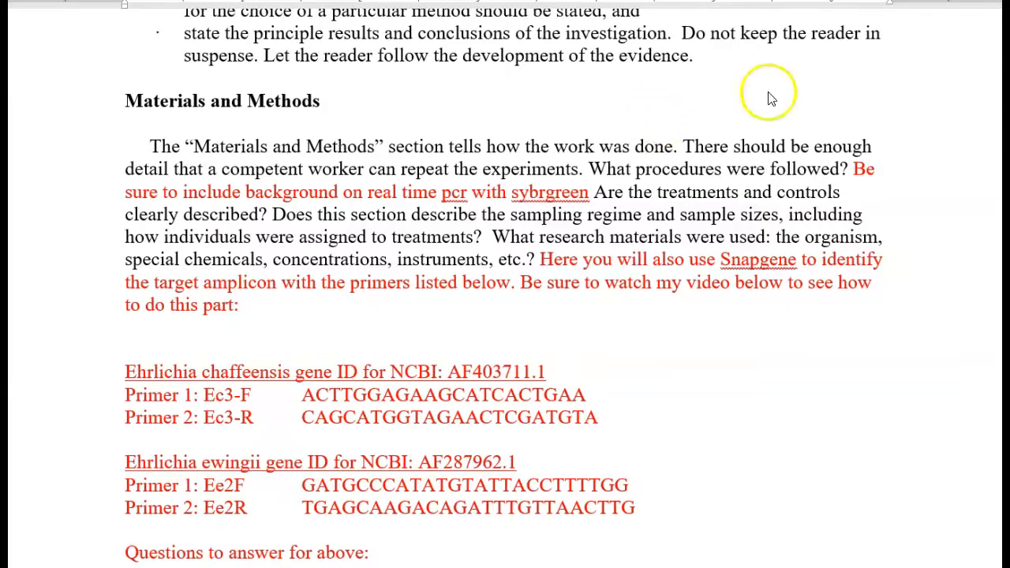
mouse_move(695, 110)
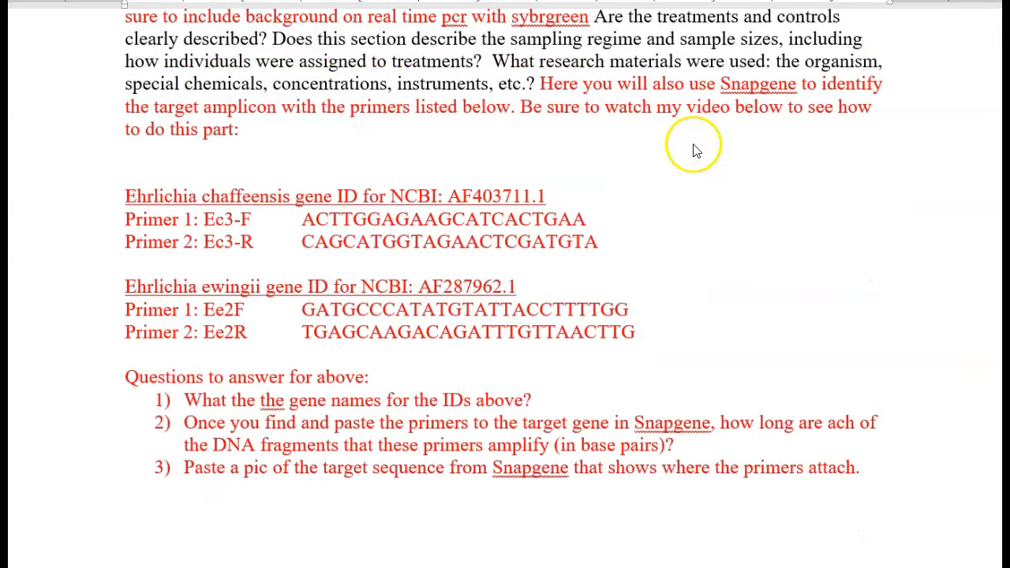
mouse_move(723, 132)
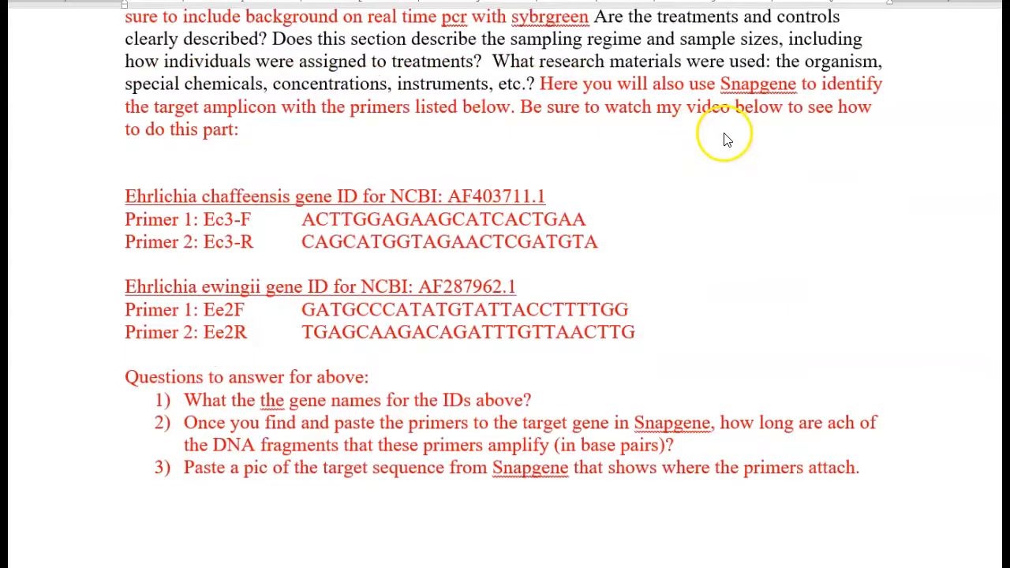
mouse_move(697, 137)
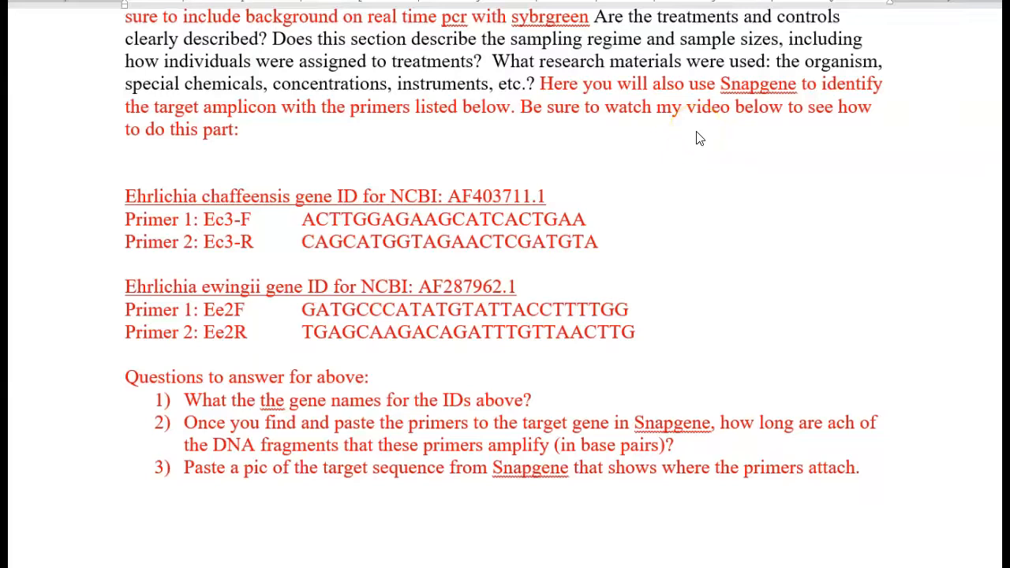
mouse_move(586, 154)
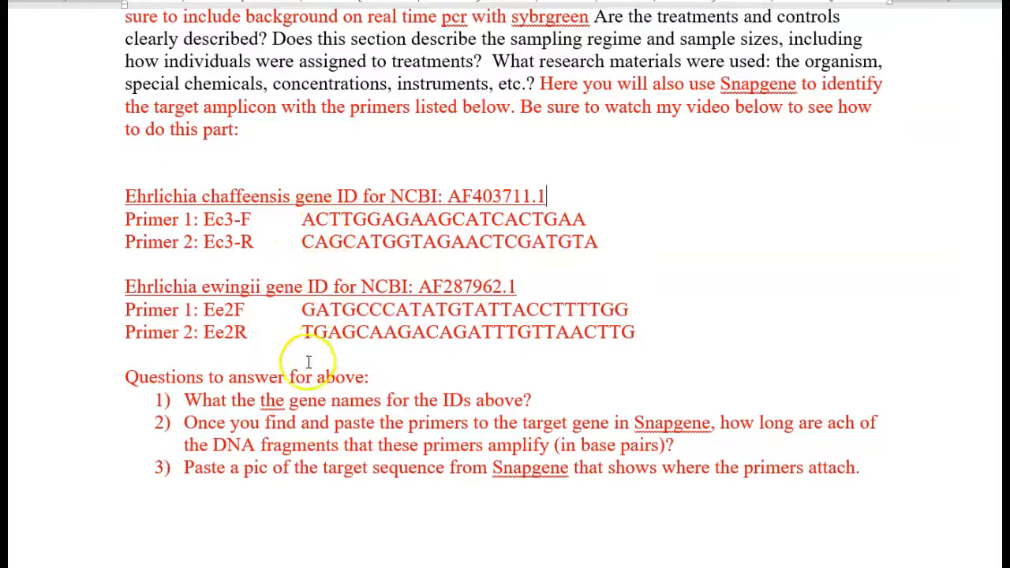
mouse_move(336, 227)
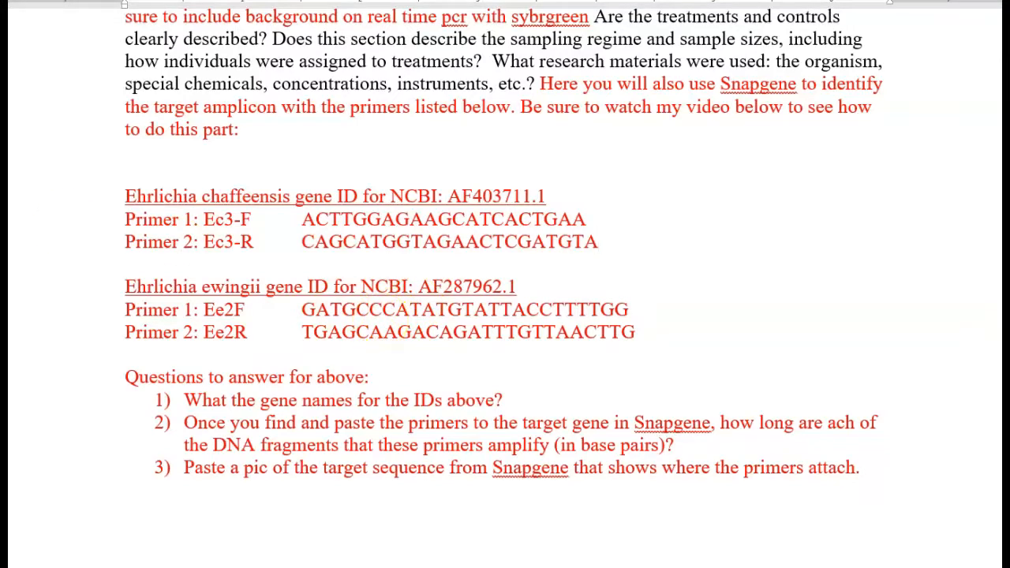
Step: Switch to the primer proposal and select accession number AY693840 in its table
click(598, 242)
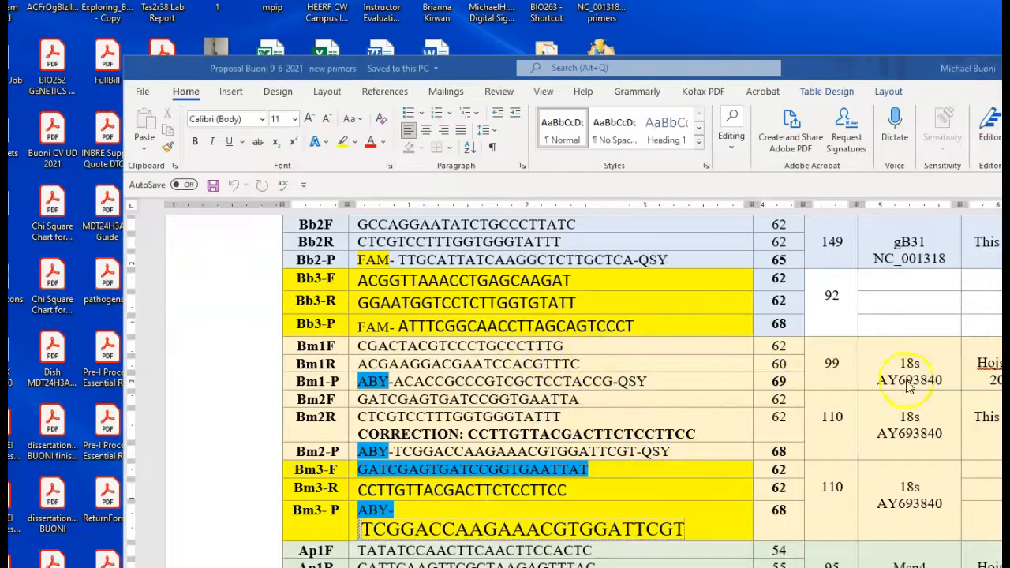
click(883, 380)
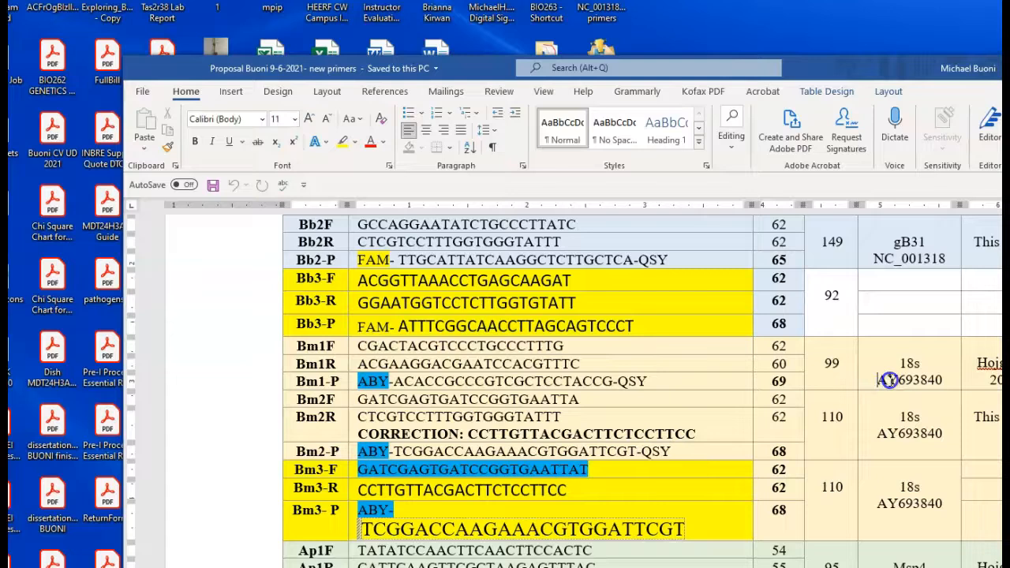
double_click(908, 380)
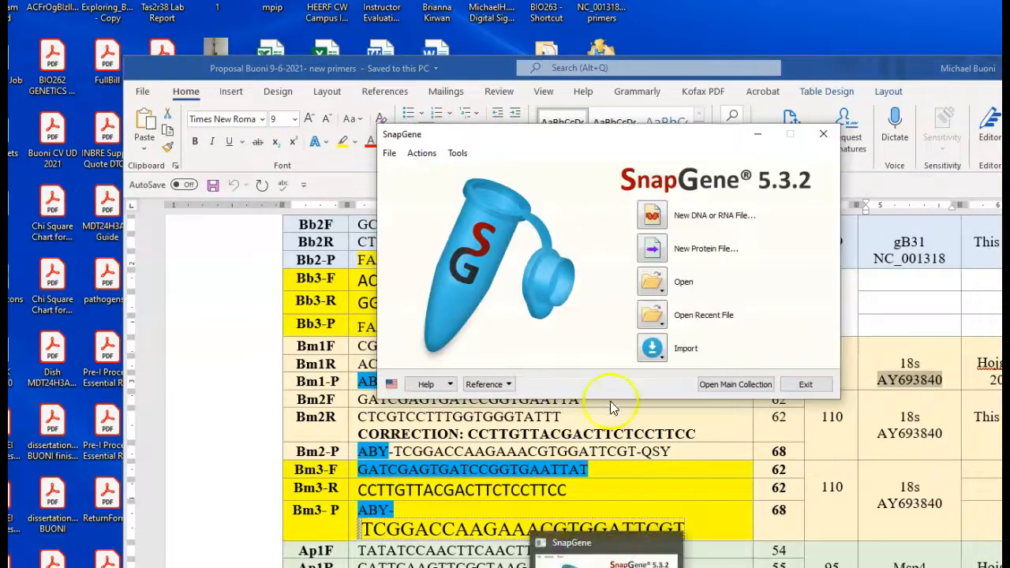
Step: Import accession AY693840 from NCBI, opening the 1767 bp Babesia microti 18S rRNA map
click(651, 348)
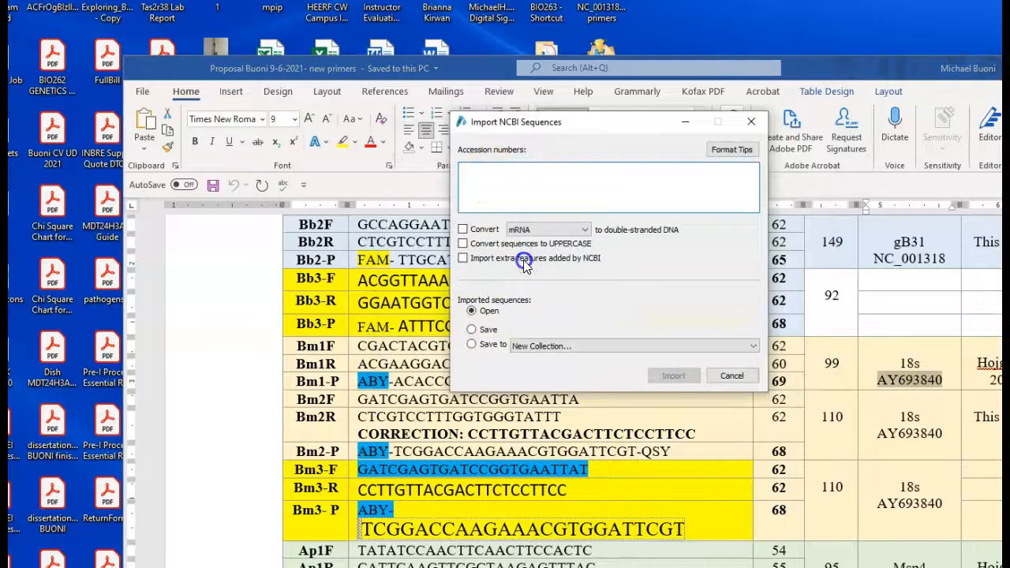
click(673, 375)
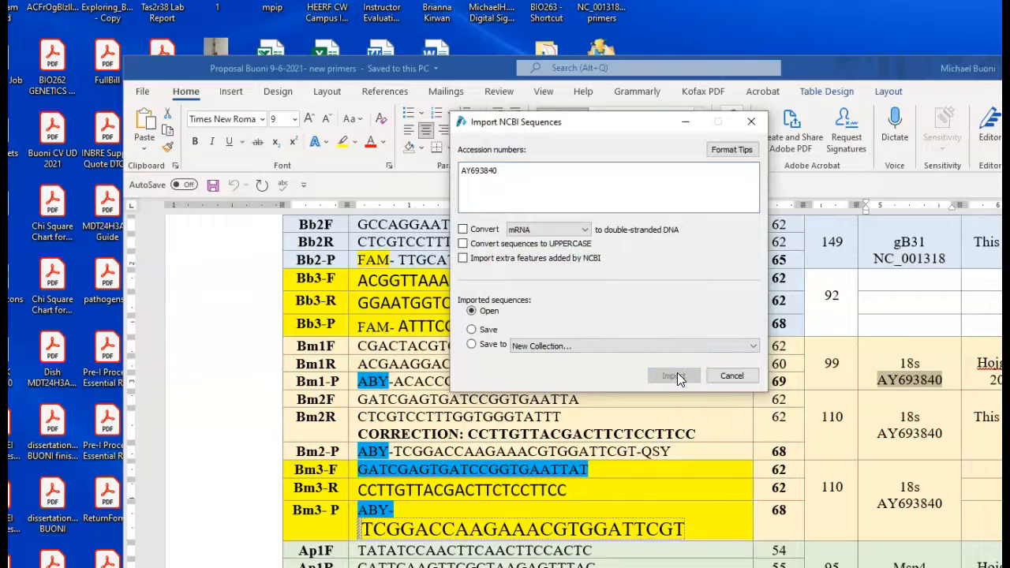
click(672, 375)
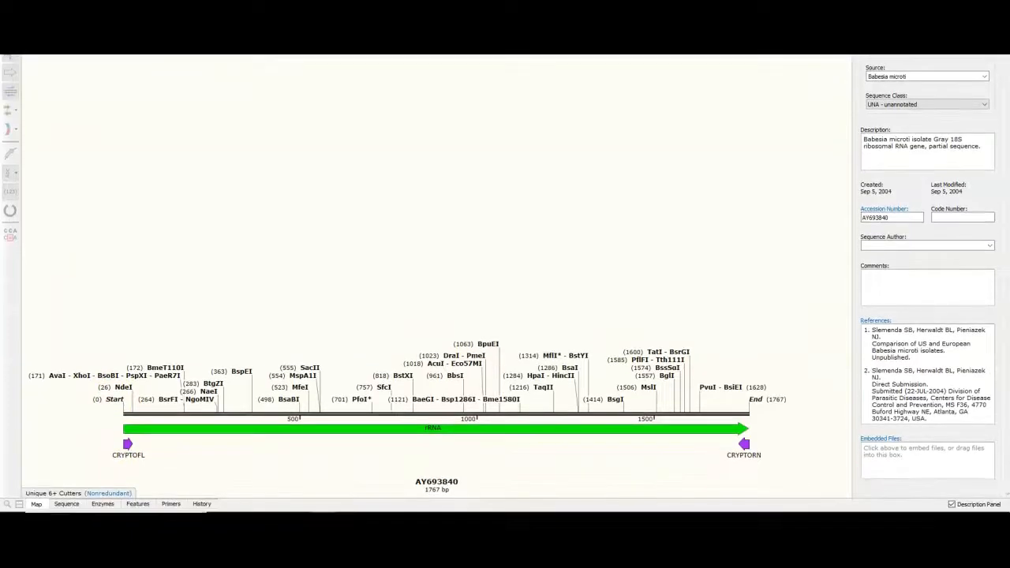
Step: Switch AY693840 to Sequence view showing double-stranded bases with rRNA and primer annotations
click(66, 503)
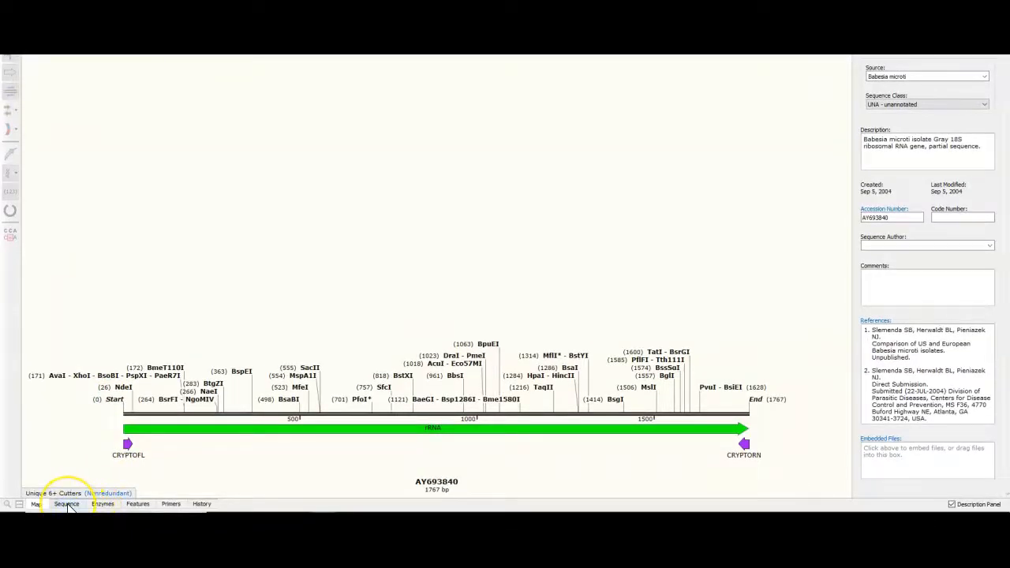
click(67, 503)
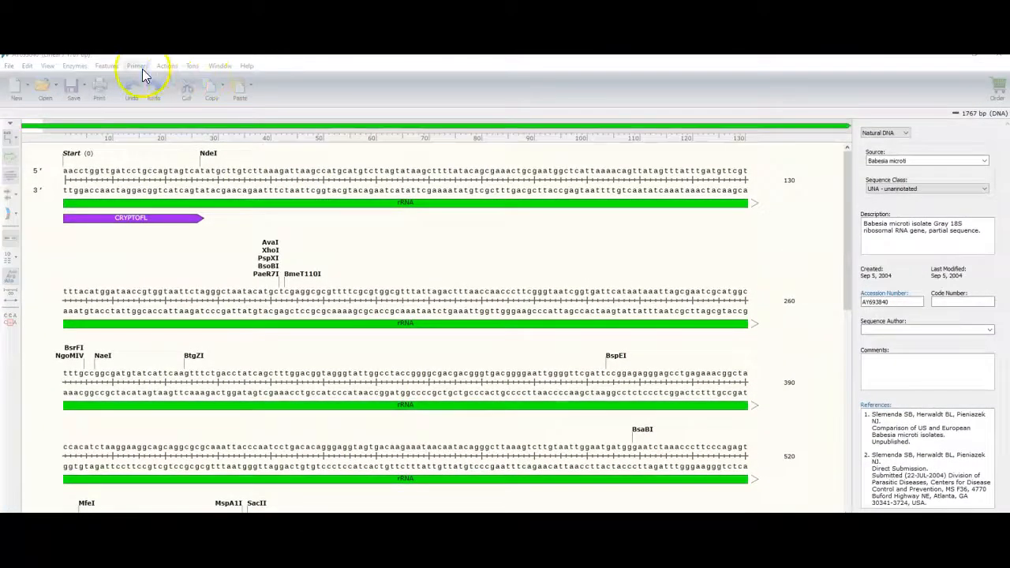
Step: Add Primer 1 (CGACTACGTCCCTGCCCTTTG) to the template, annealing near bases 1580–1600
click(136, 66)
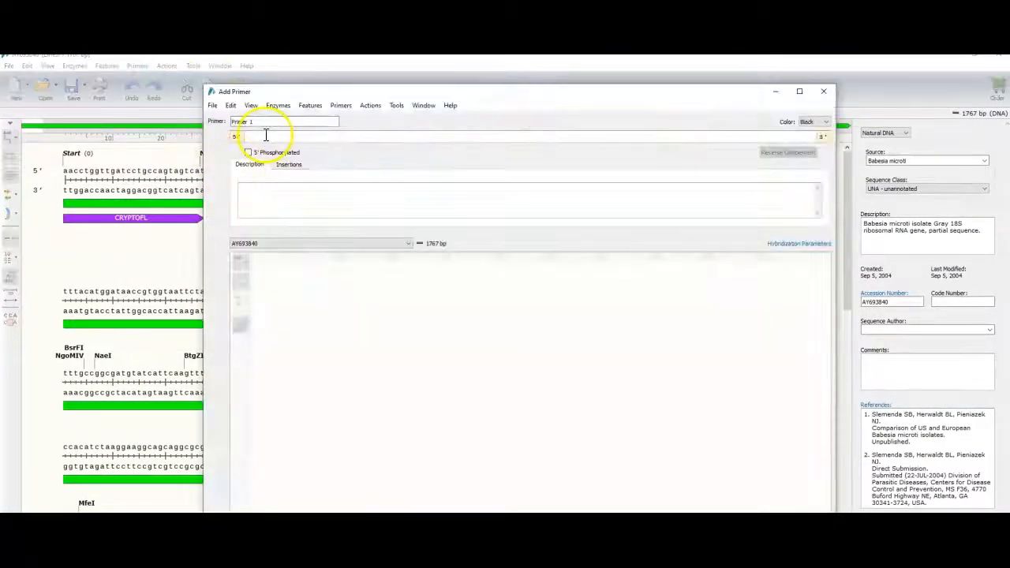
text(CGACTACGTCCCTGCCCTTTG)
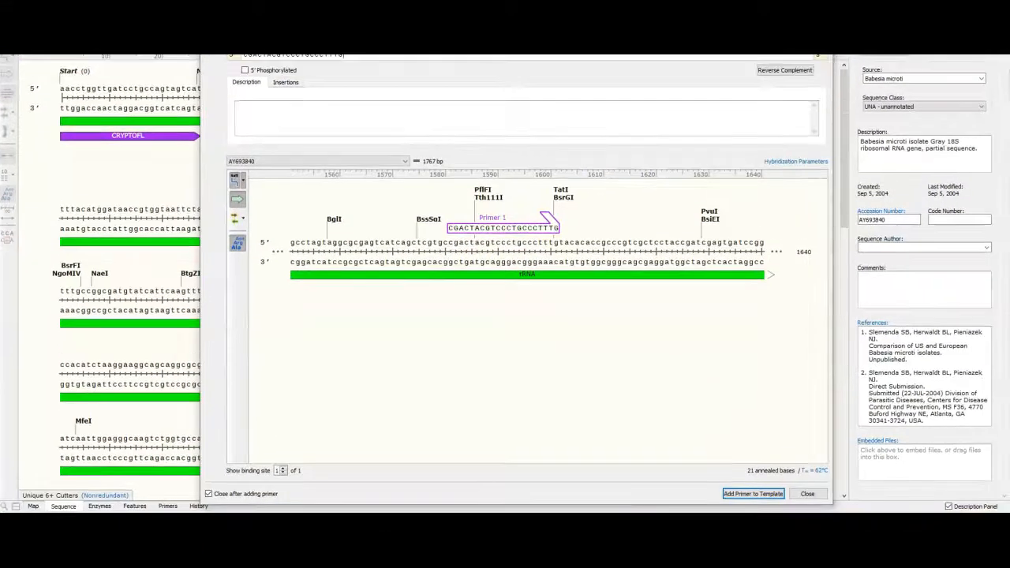
click(751, 493)
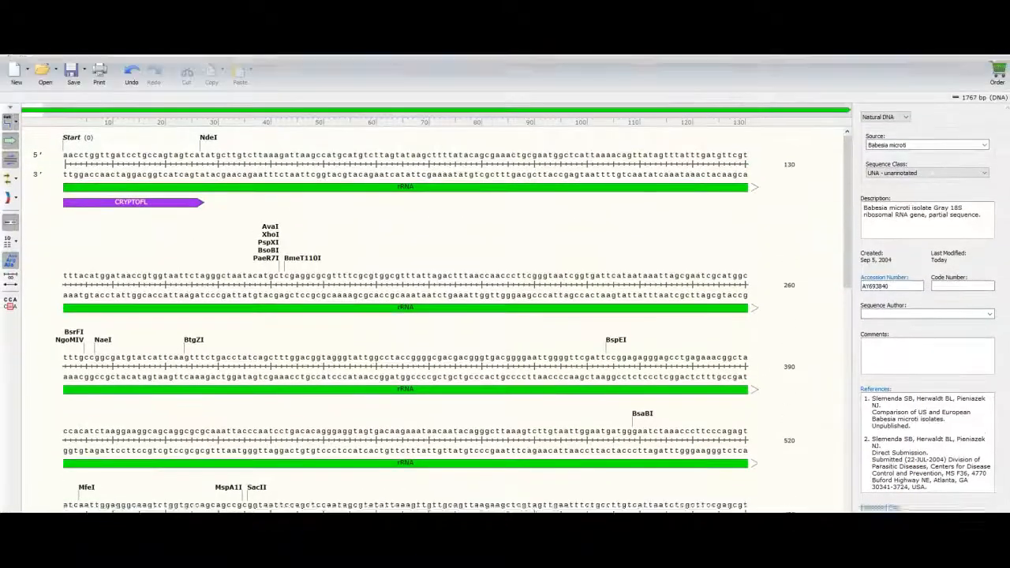
Step: Paste the reverse primer as Primer 2, binding the reverse strand near bases 1660–1680
click(137, 65)
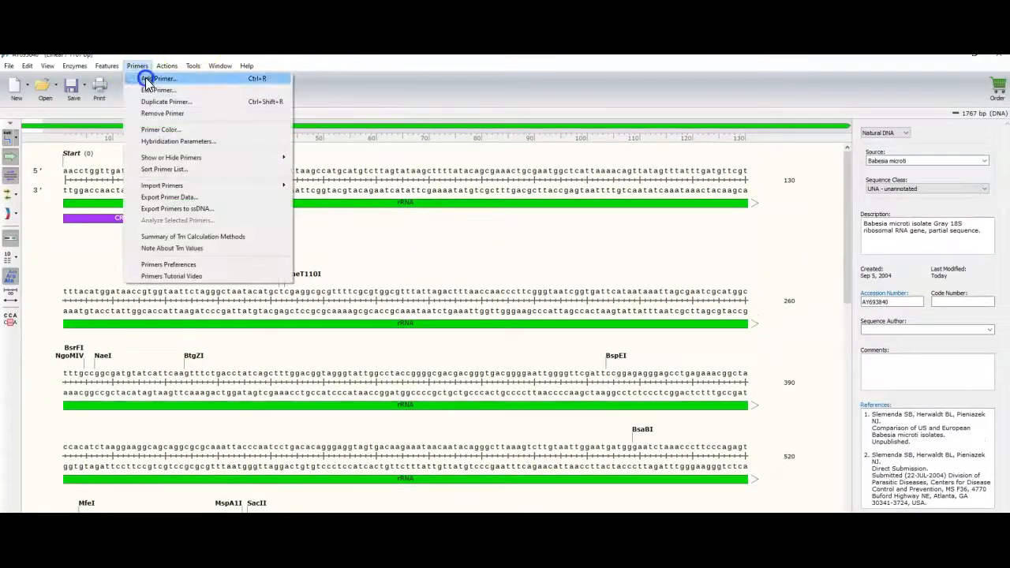
click(162, 78)
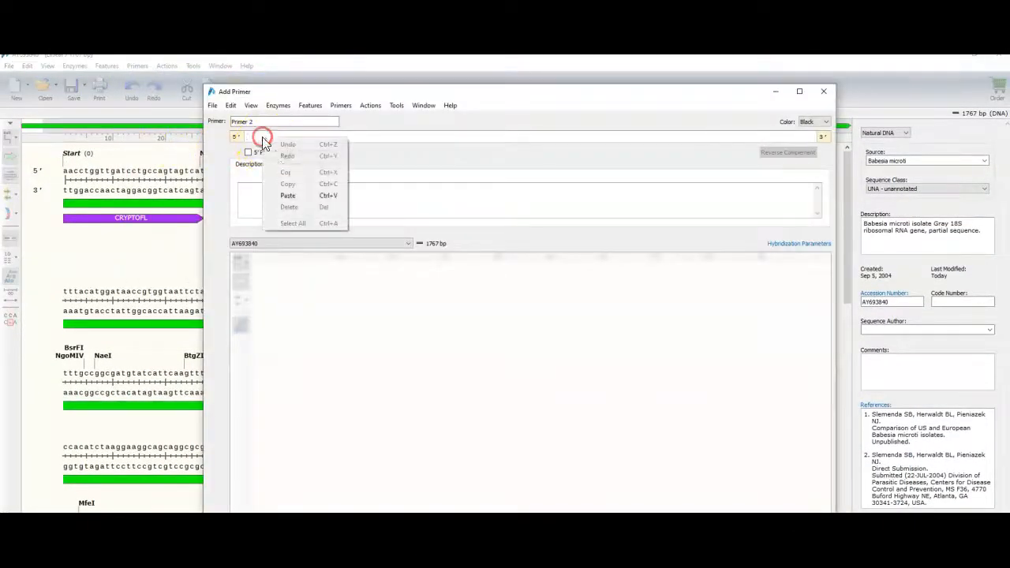
click(287, 195)
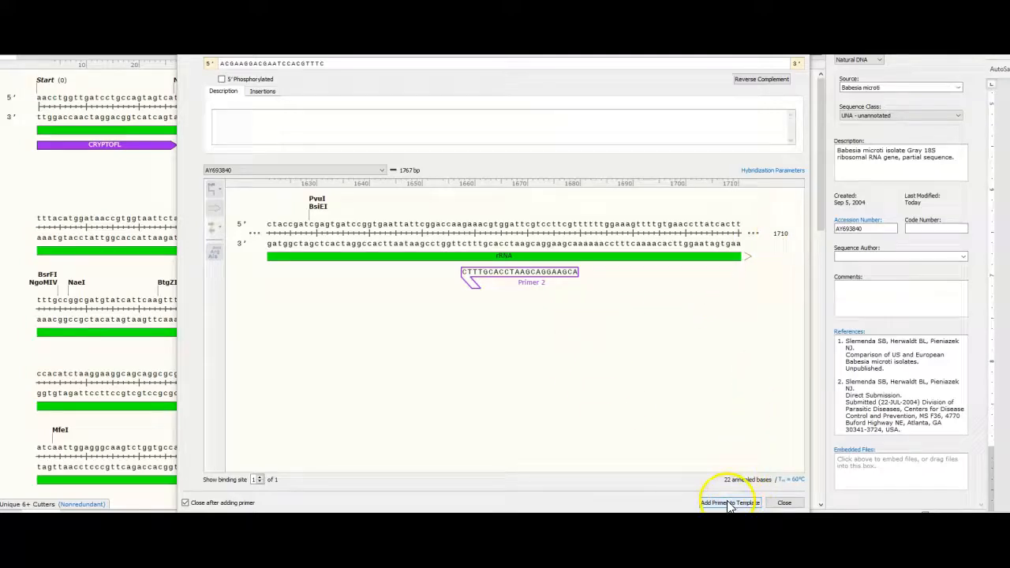
click(726, 502)
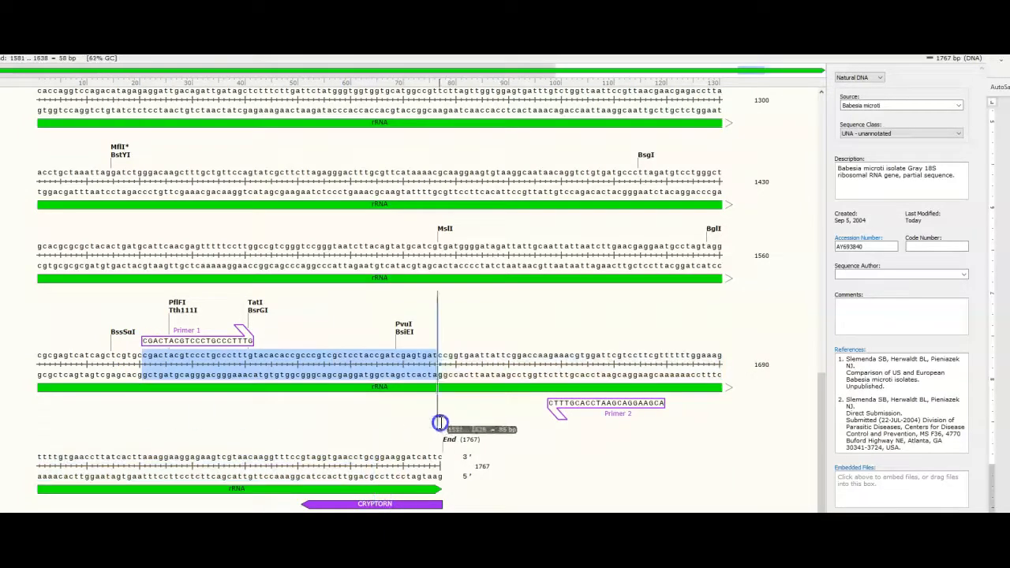
Step: Select the sequence from Primer 1 through Primer 2 to measure the ~83 bp amplicon
drag(439, 423, 662, 392)
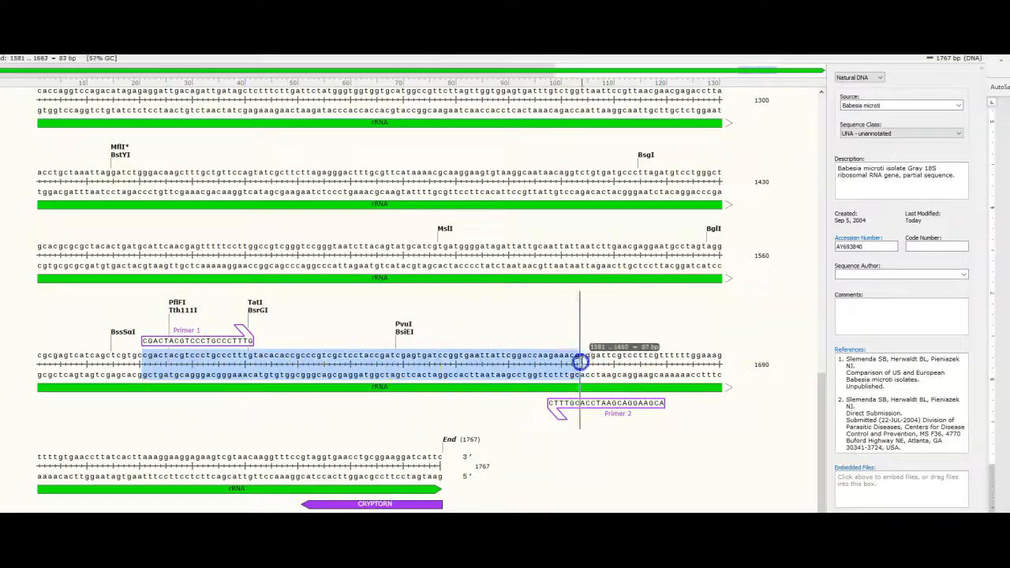
drag(580, 363, 662, 367)
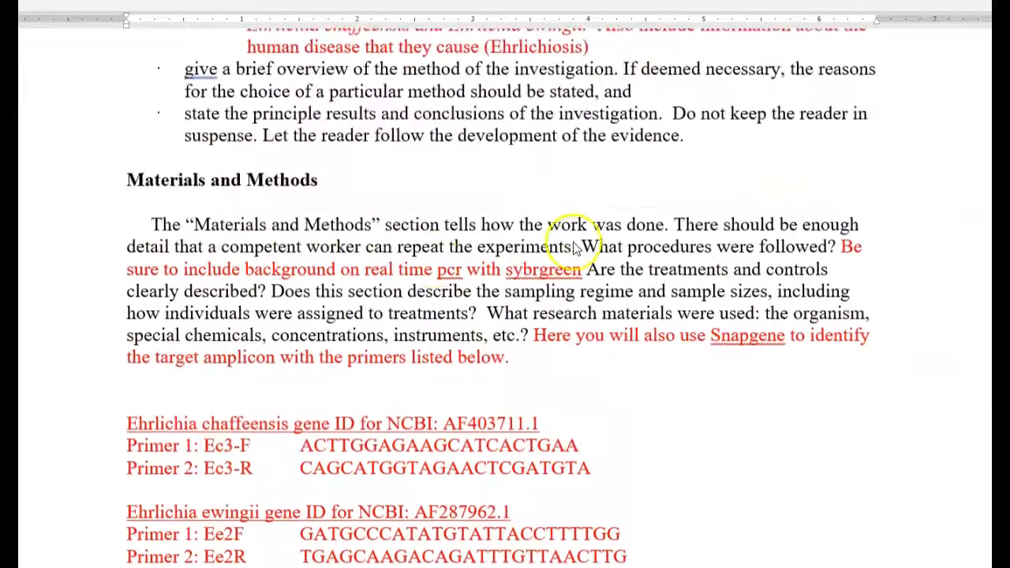
Step: Scroll to the Results section and correct 'alspo' to 'also' in the graph note
scroll(down, 3)
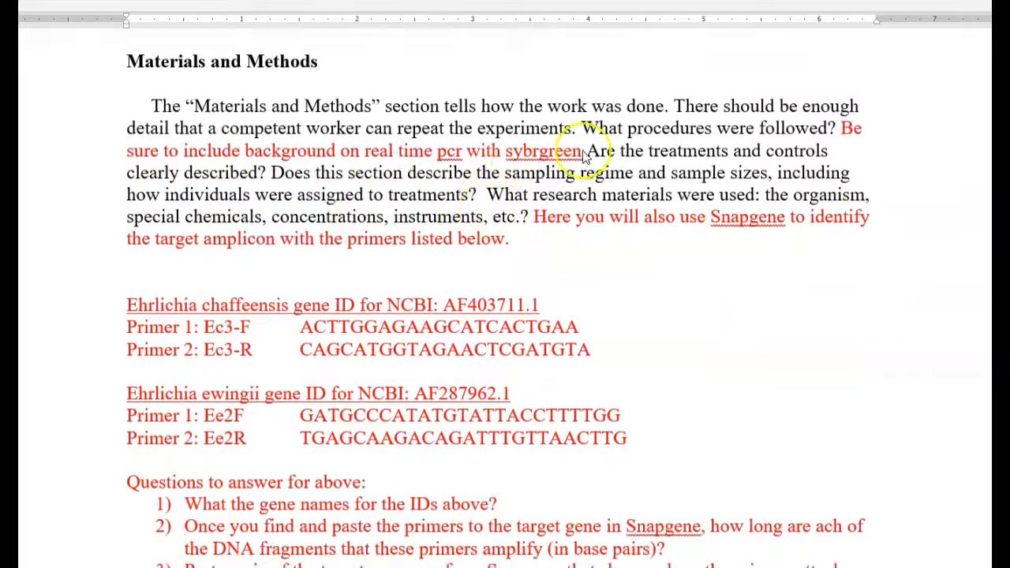
mouse_move(454, 164)
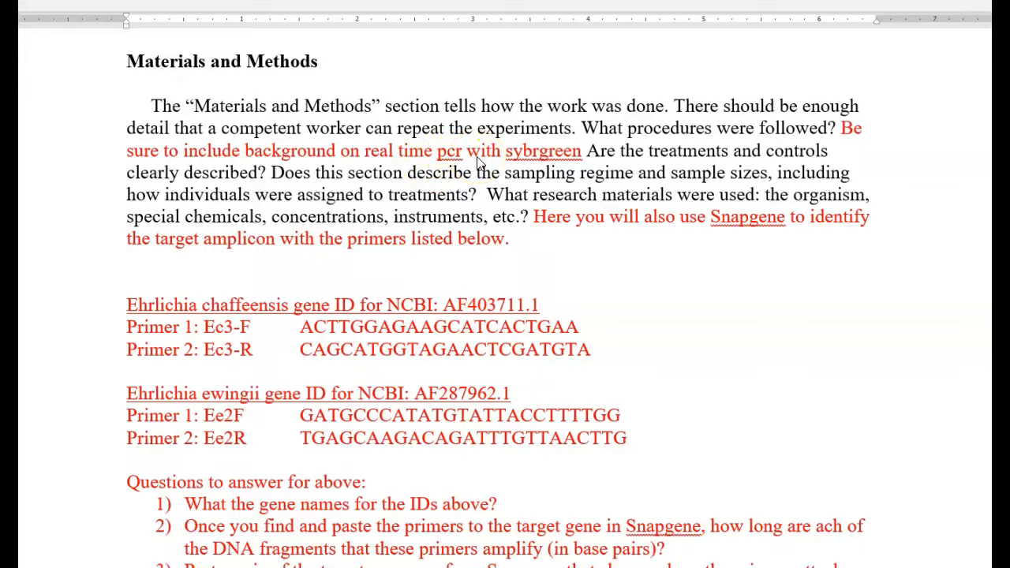
scroll(down, 3)
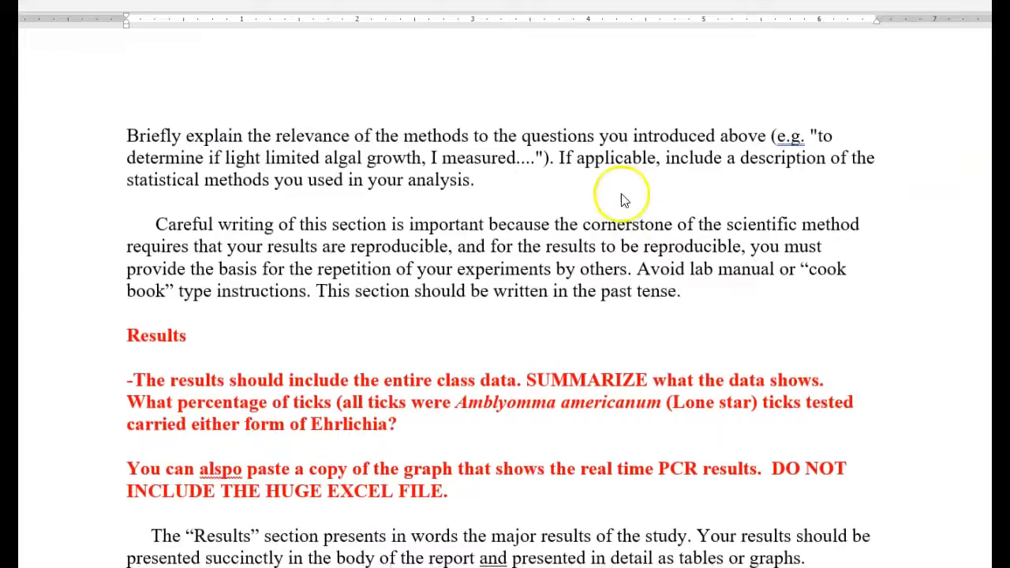
scroll(down, 3)
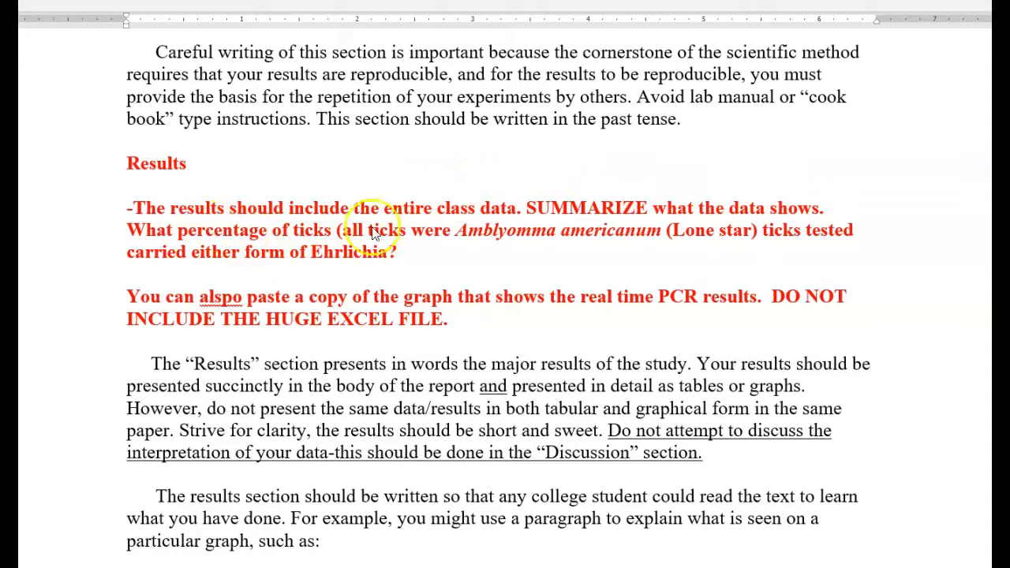
mouse_move(449, 223)
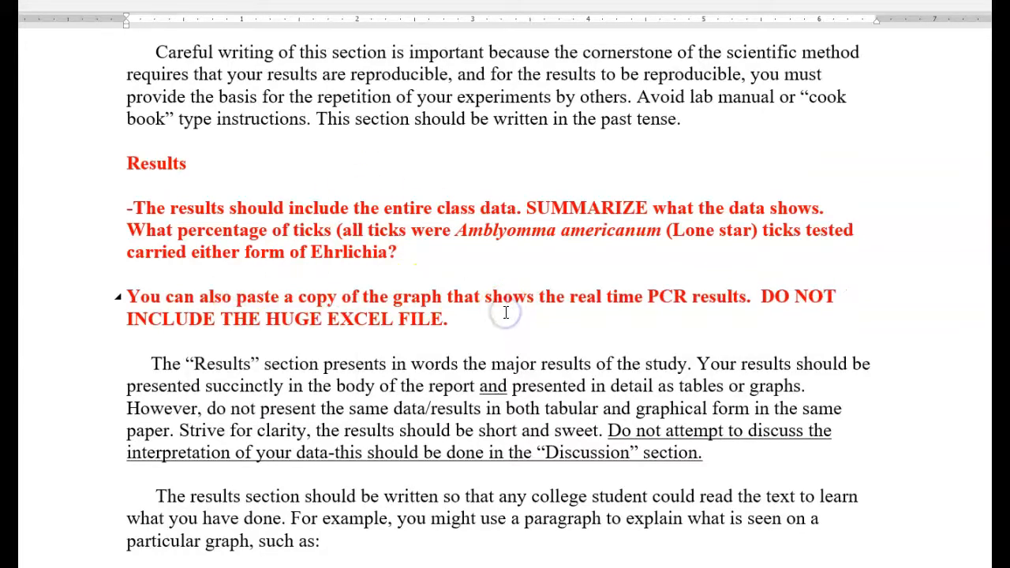
click(455, 319)
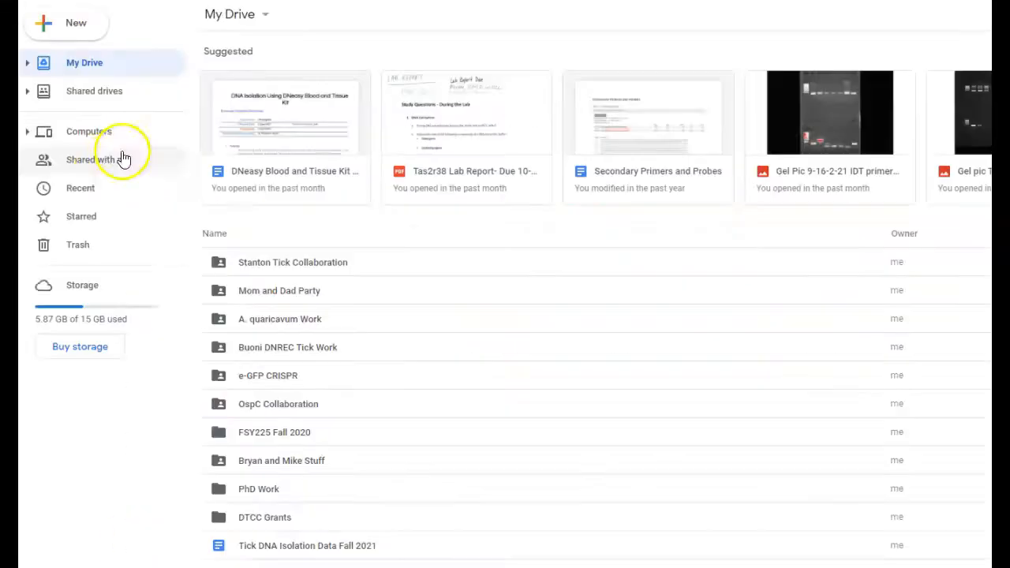
Step: Navigate Shared with me down to Tick Pathogen Lab's Class data and open BIO262 Data ticks graphs
click(98, 160)
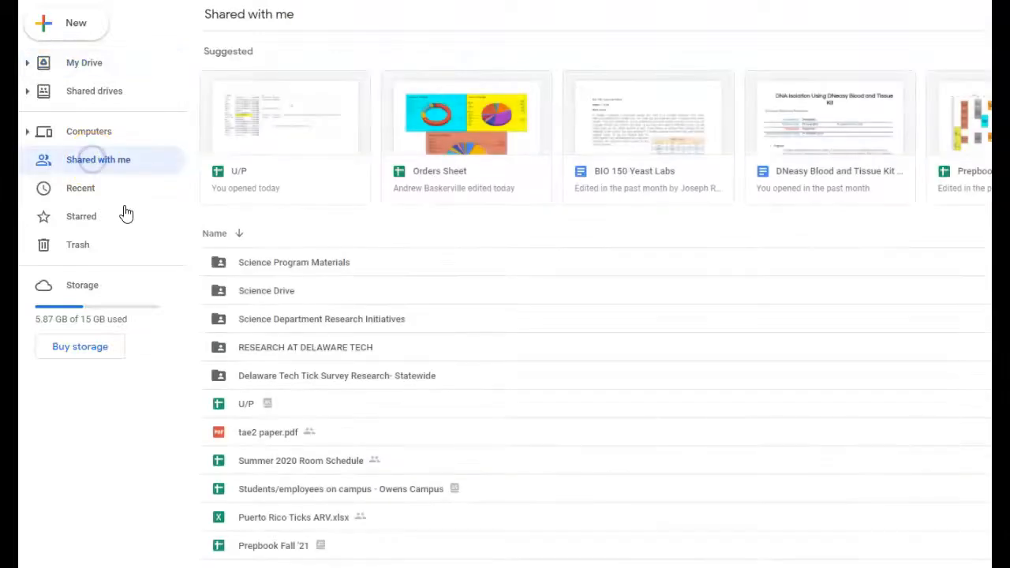
double_click(305, 347)
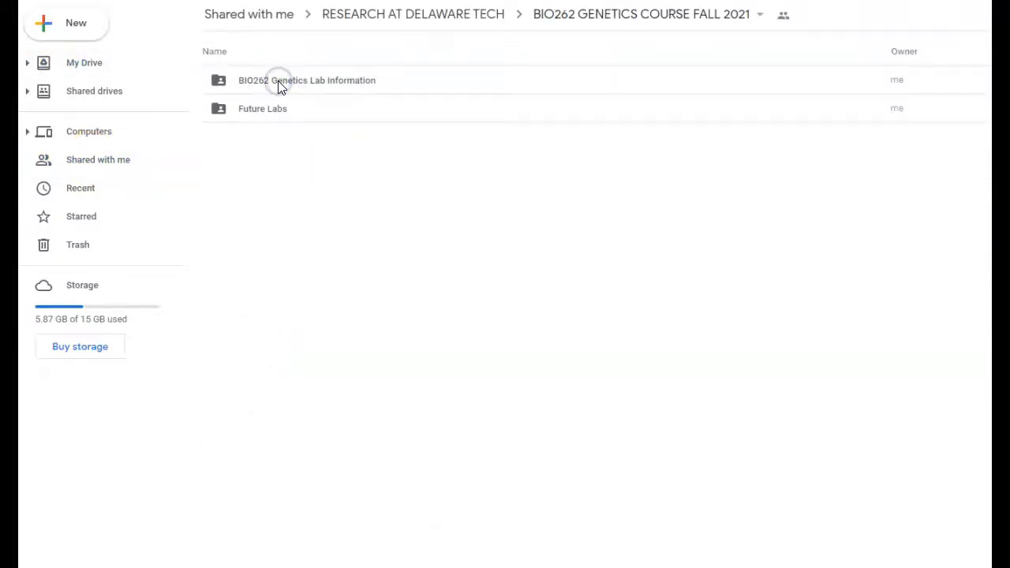
double_click(306, 80)
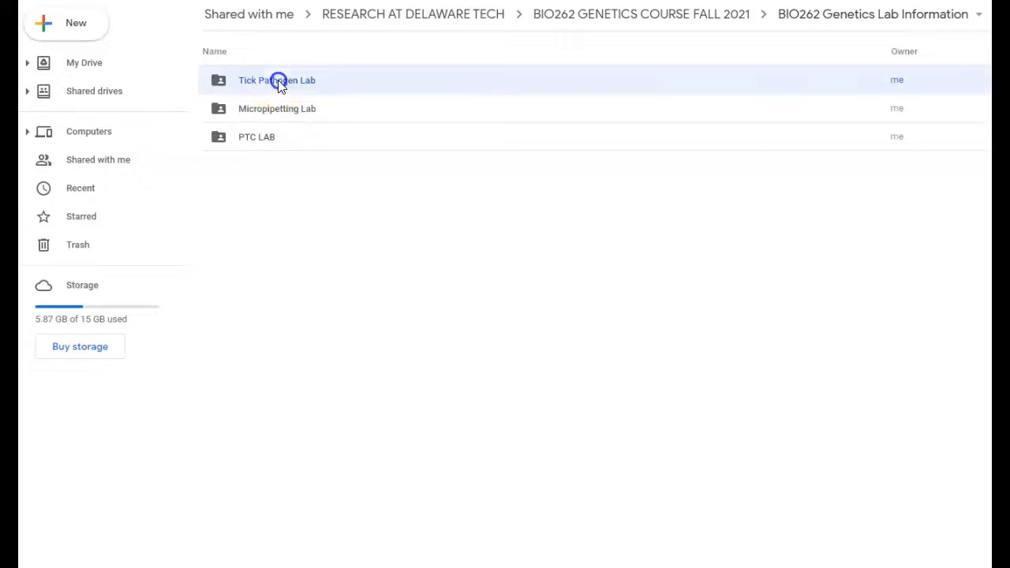
double_click(277, 80)
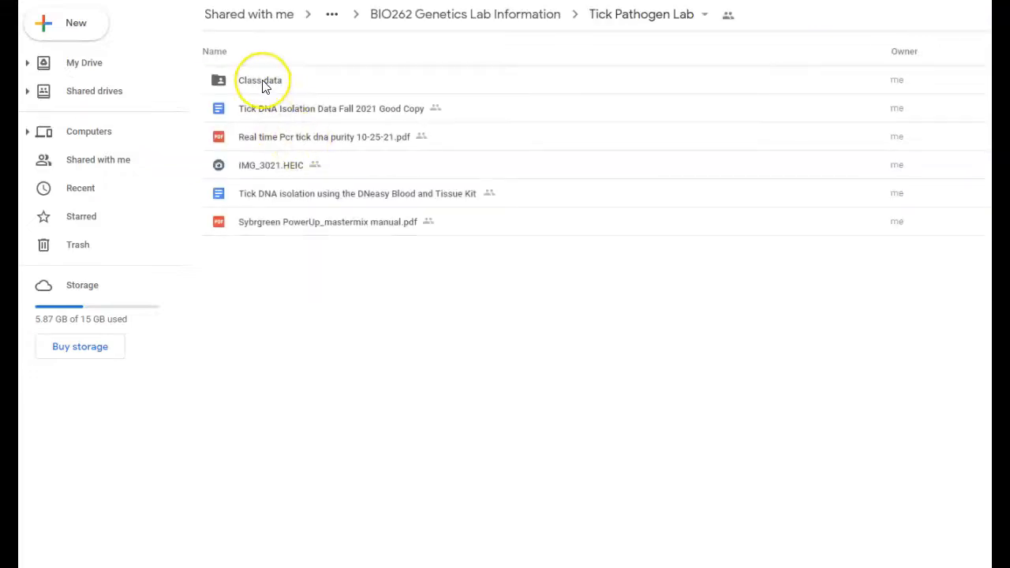
mouse_move(260, 79)
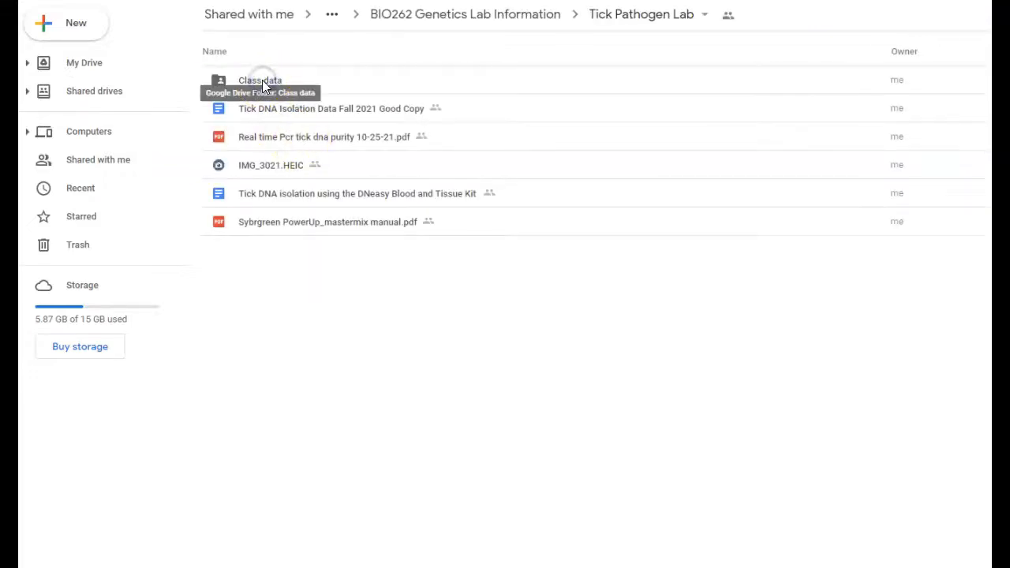
double_click(260, 80)
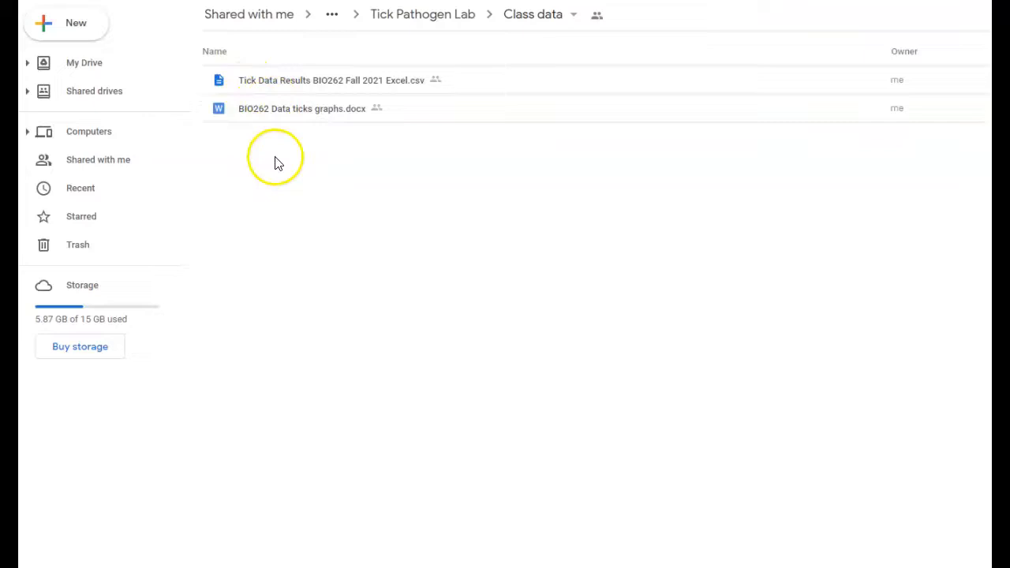
mouse_move(266, 211)
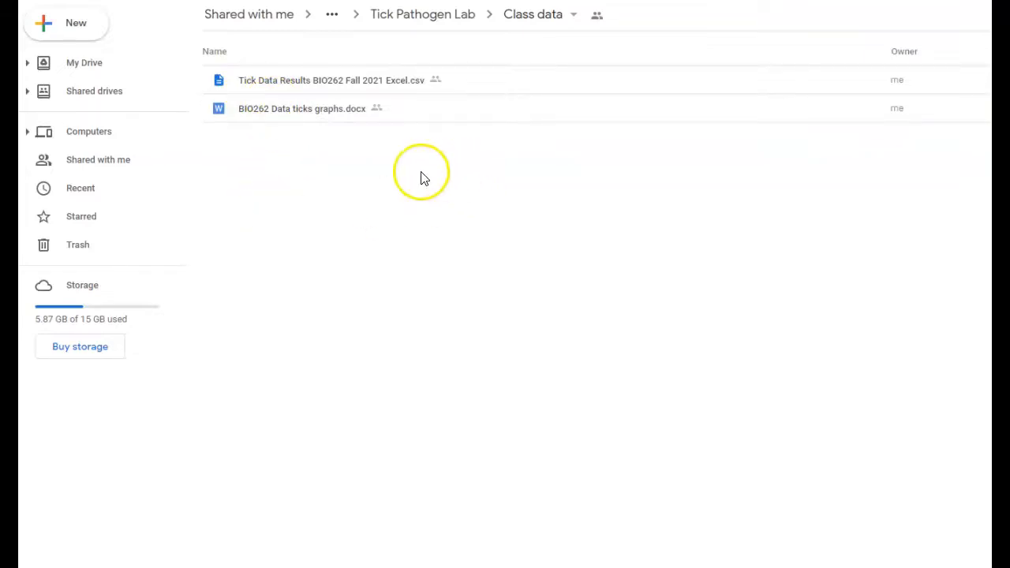
mouse_move(311, 119)
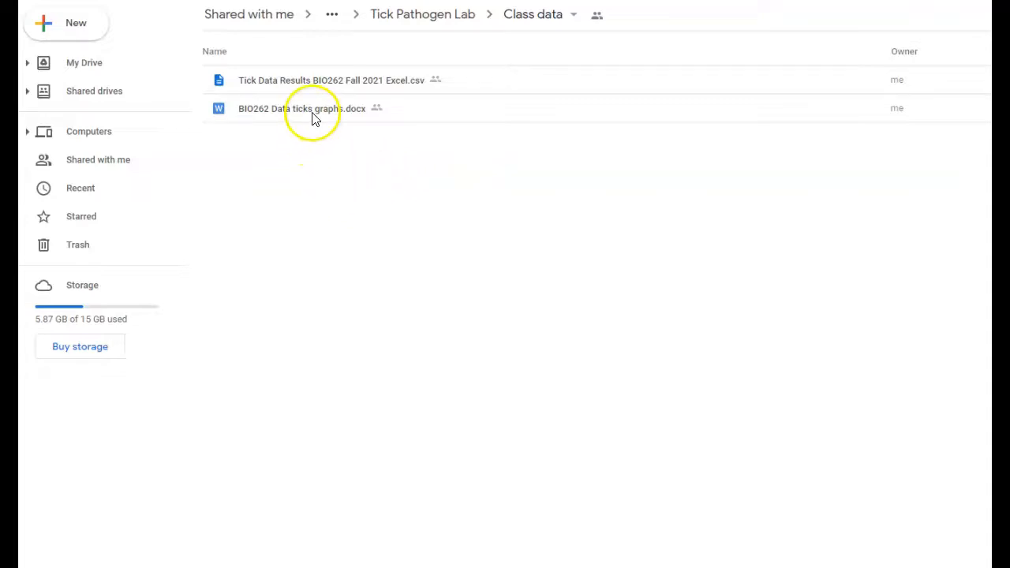
double_click(302, 108)
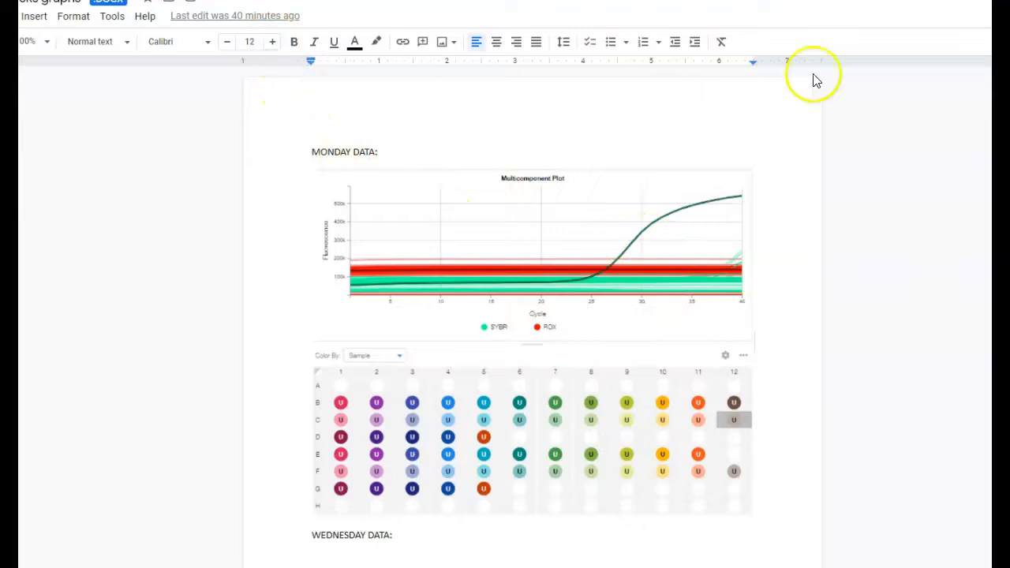
Step: Scroll through the Monday Data multicomponent qPCR plot and well plate layout
click(226, 41)
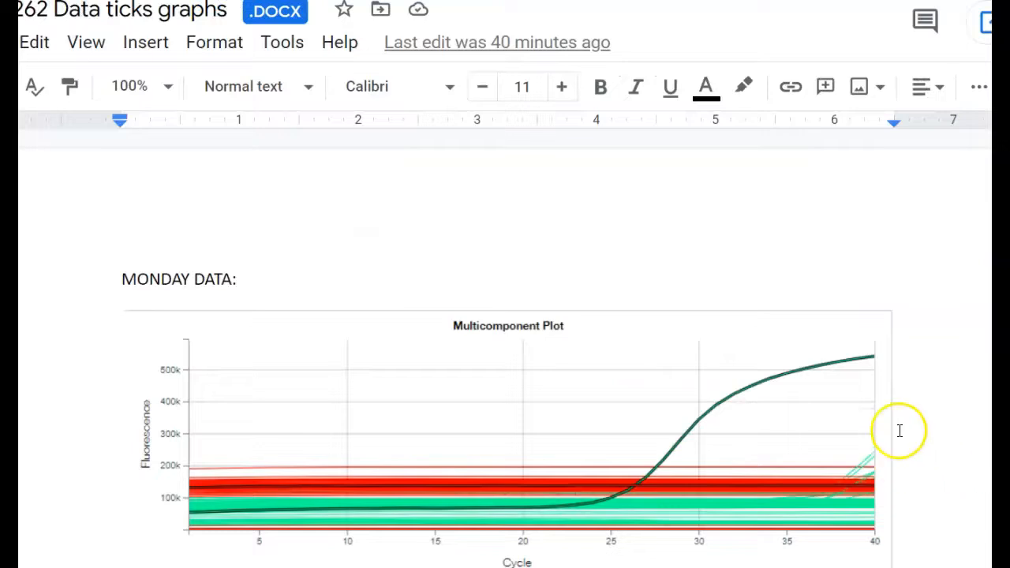
scroll(down, 3)
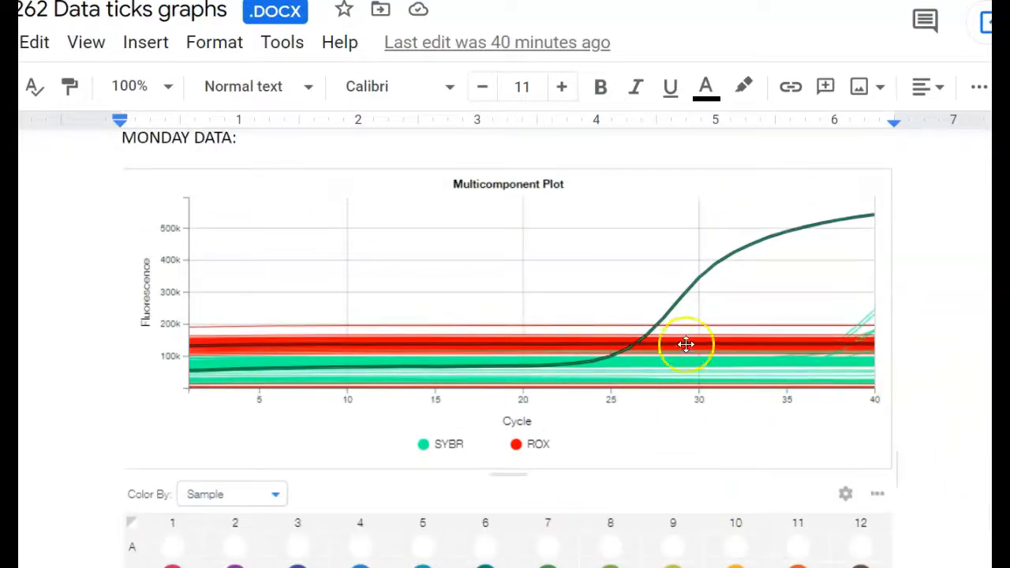
mouse_move(842, 213)
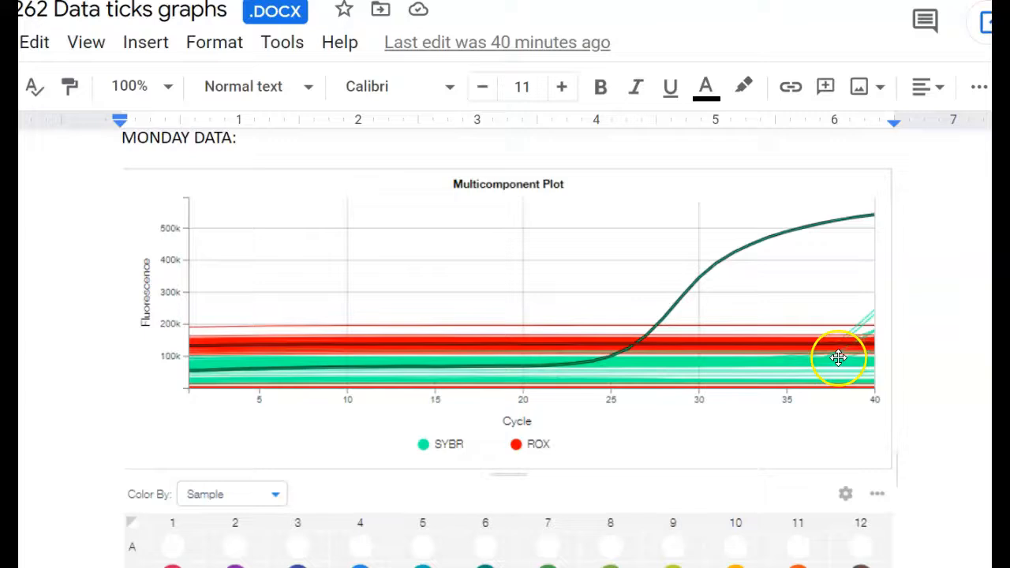
scroll(down, 3)
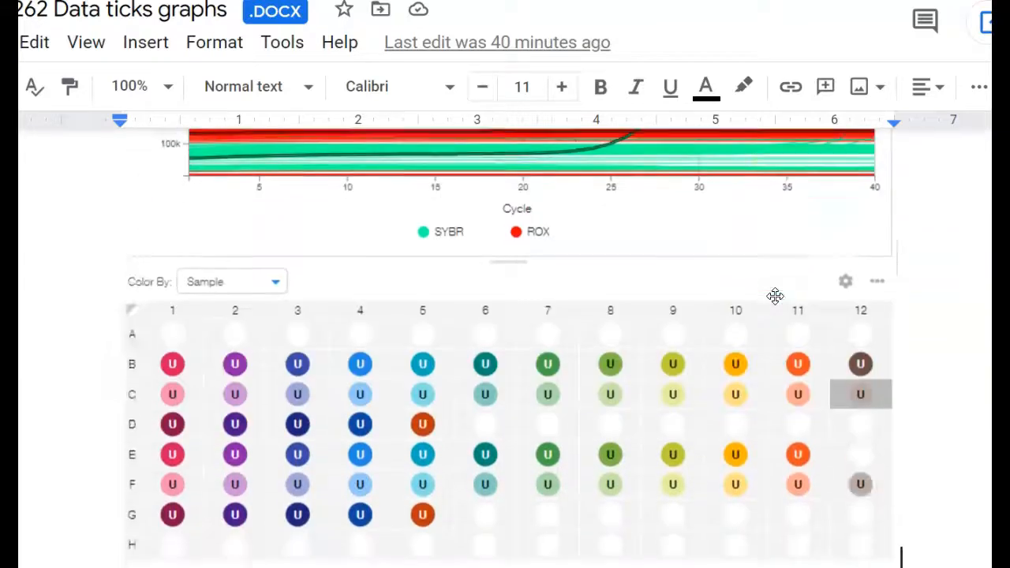
mouse_move(635, 405)
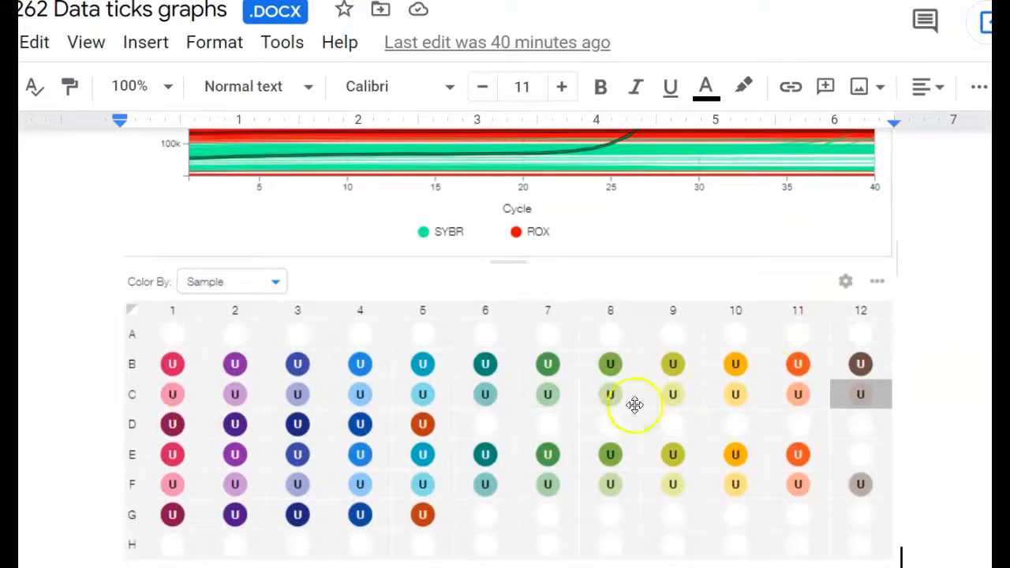
mouse_move(860, 393)
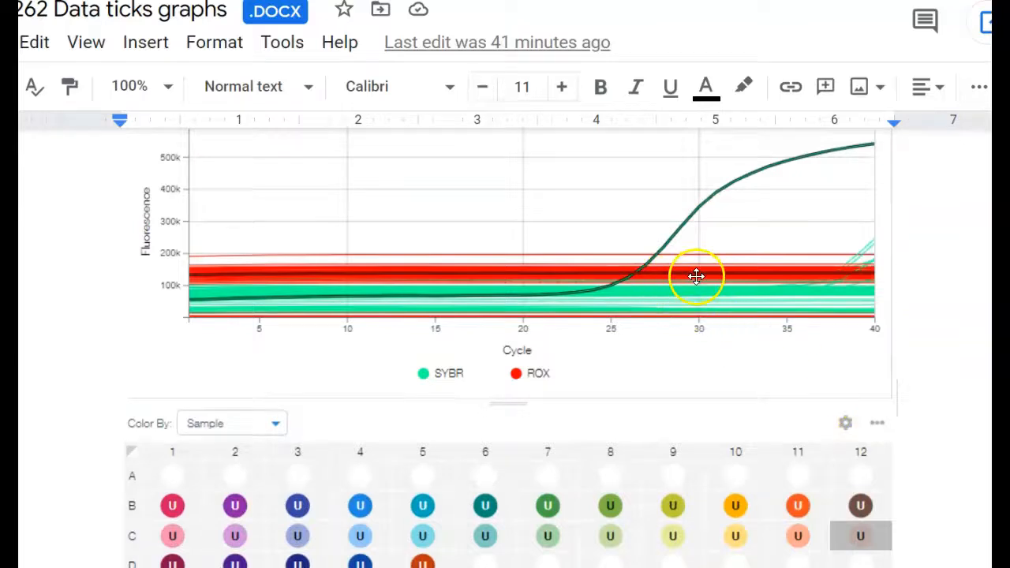
scroll(down, 3)
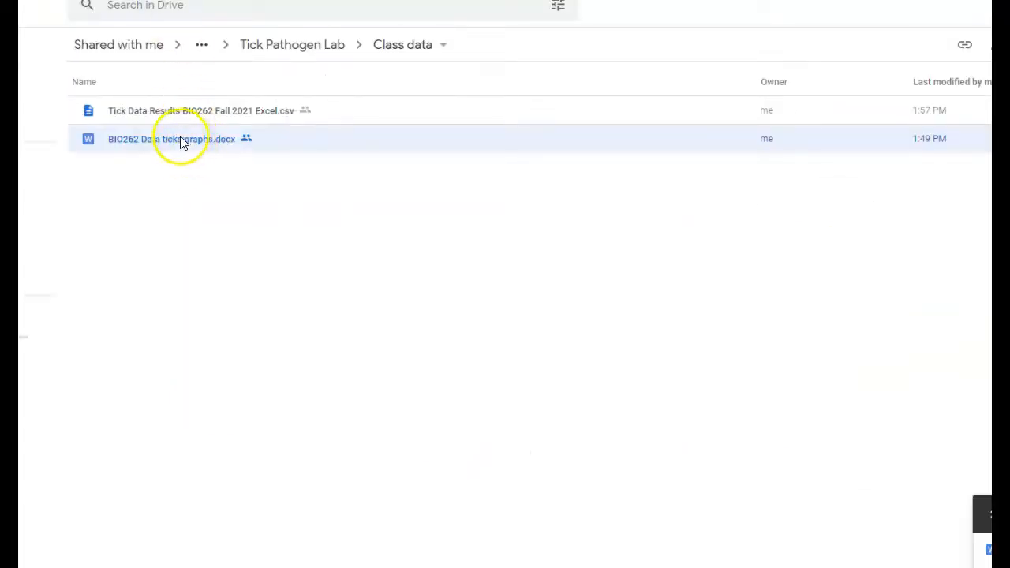
mouse_move(172, 110)
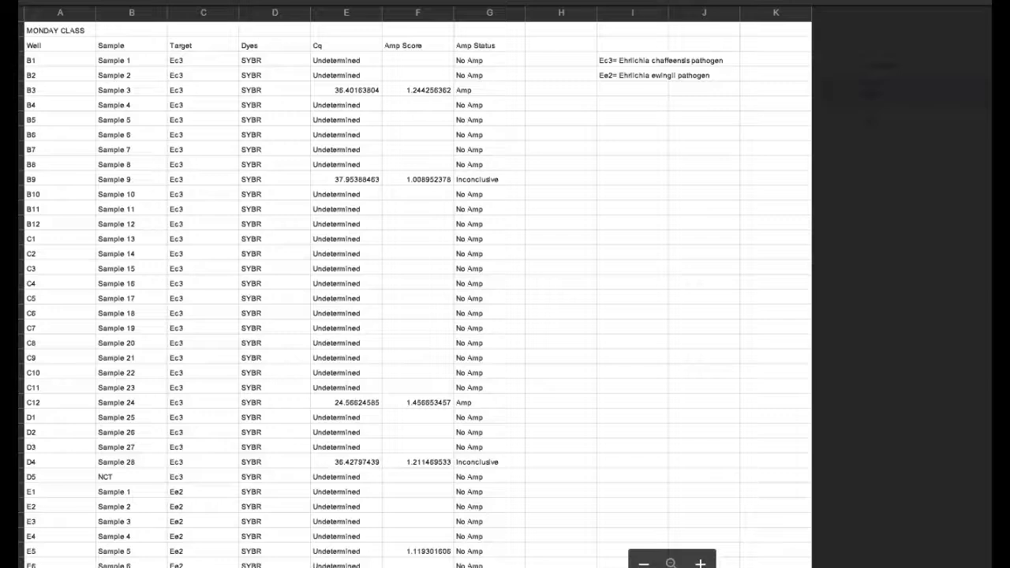
Step: Open the Tick Data Results BIO262 Fall 2021 CSV with Google Sheets
click(663, 17)
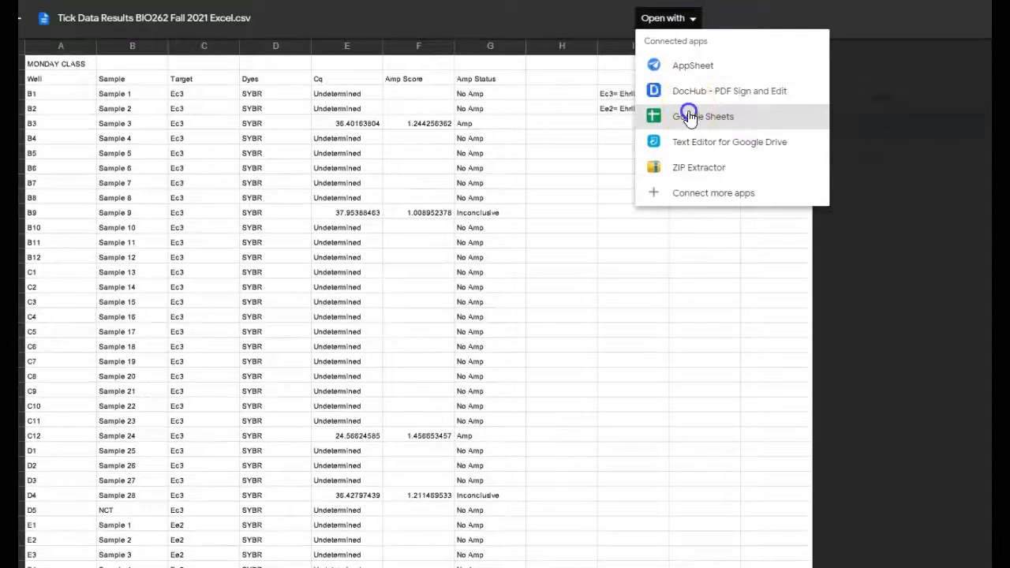
click(702, 116)
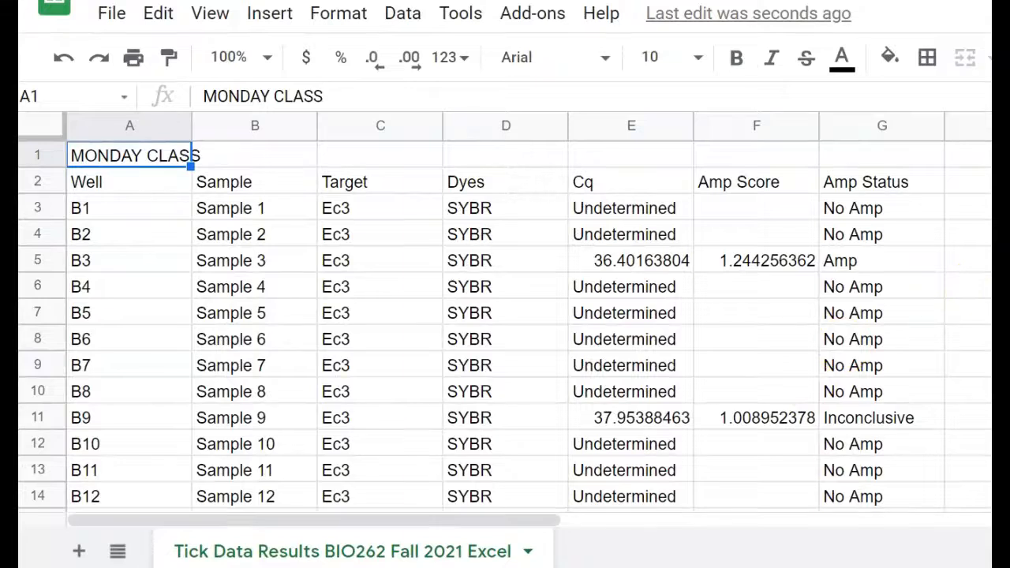
scroll(right, 3)
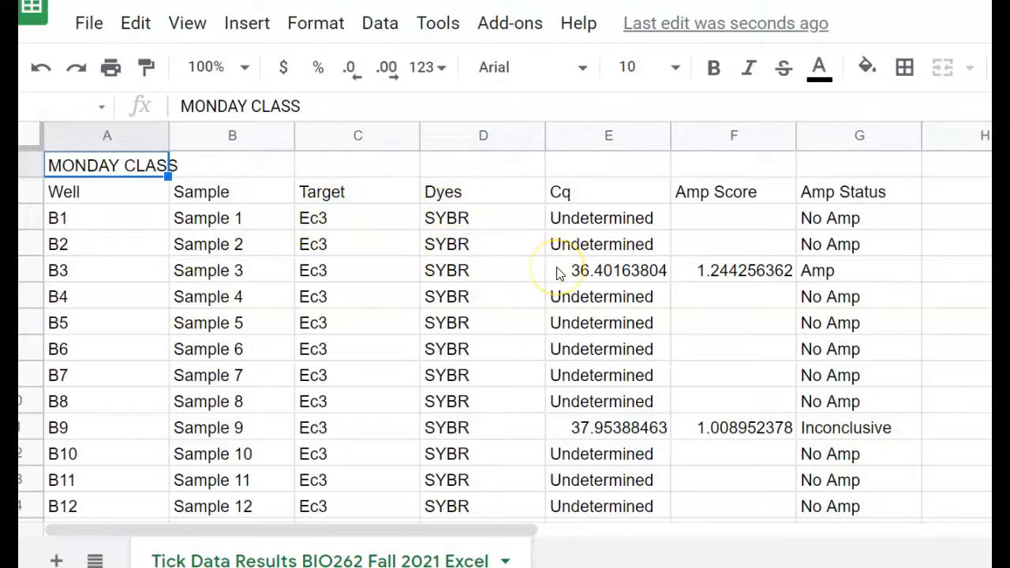
mouse_move(556, 268)
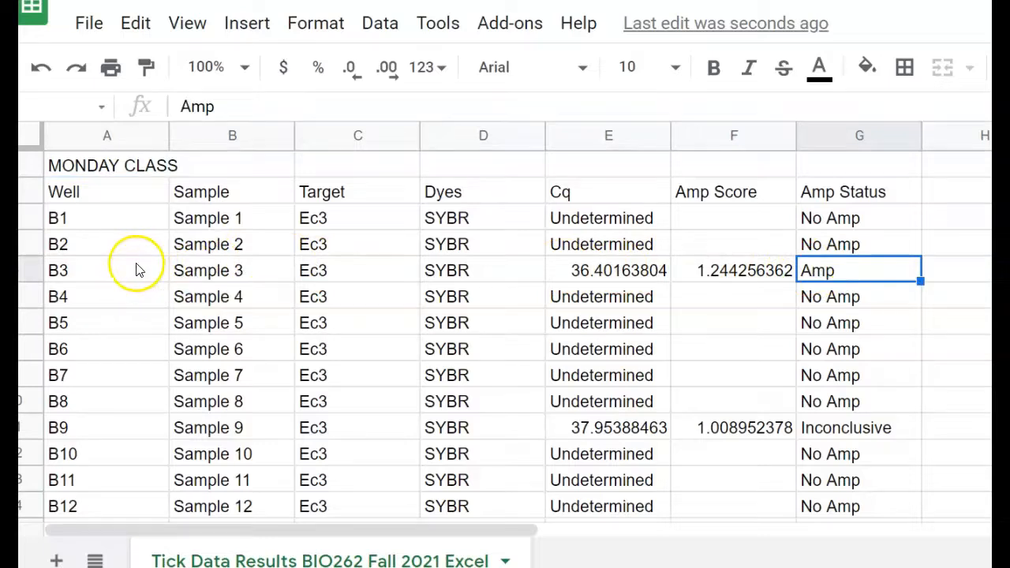
mouse_move(394, 288)
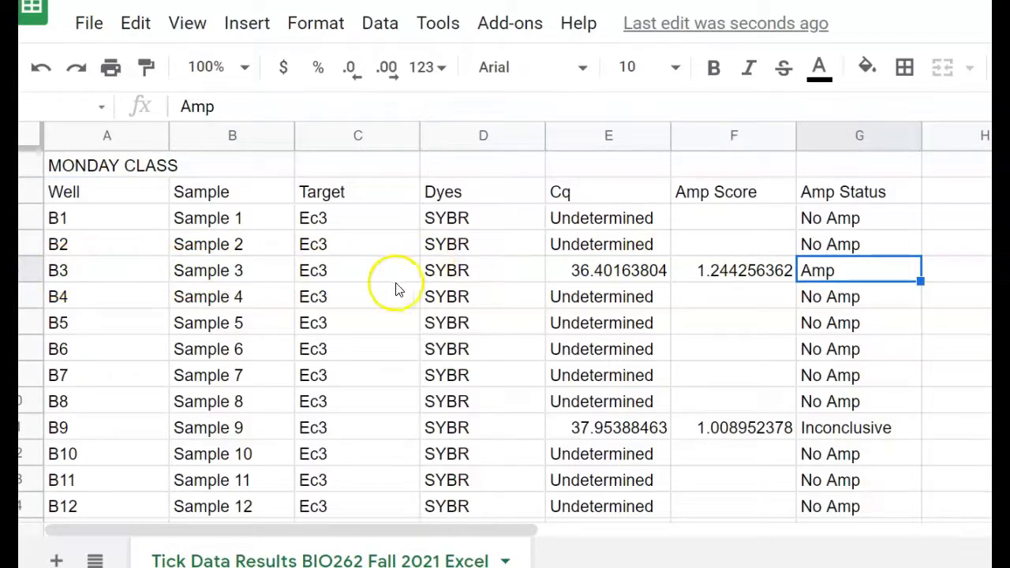
click(357, 270)
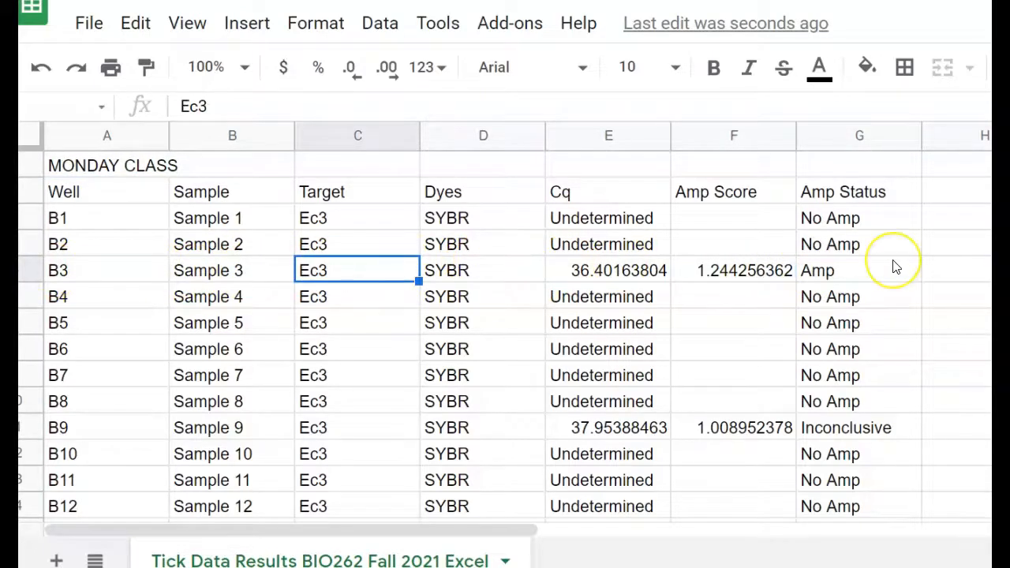
scroll(down, 3)
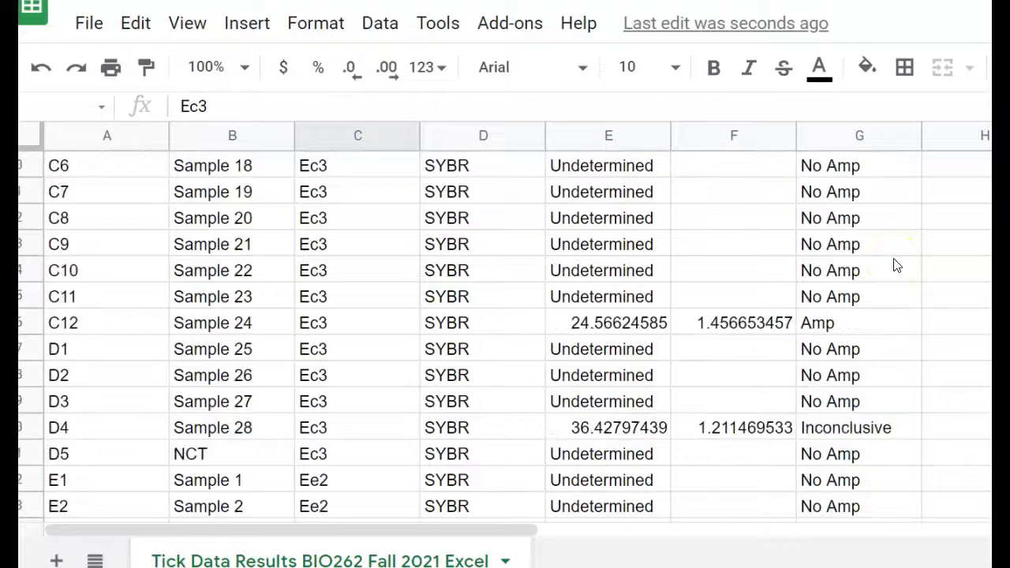
scroll(down, 3)
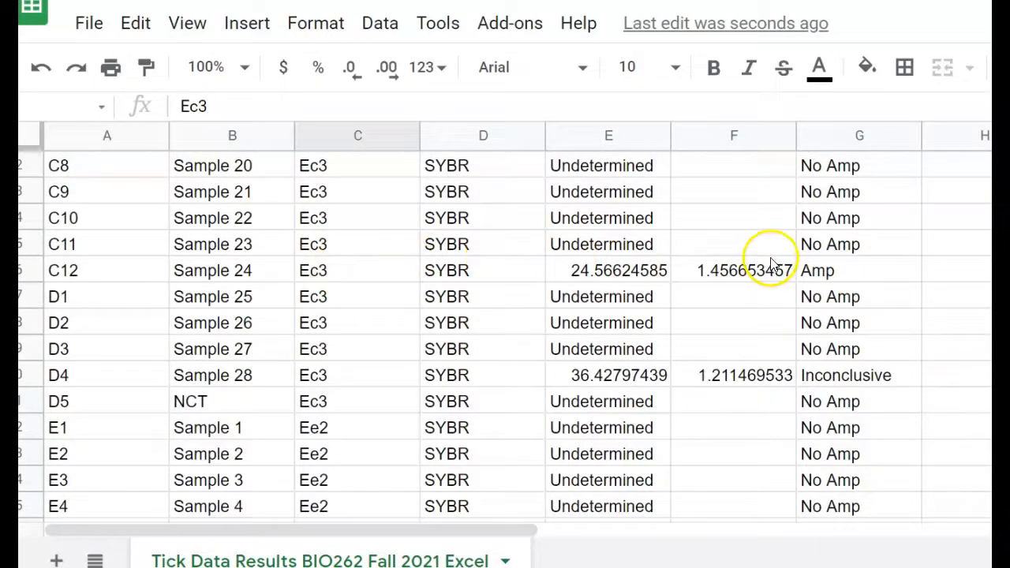
scroll(down, 3)
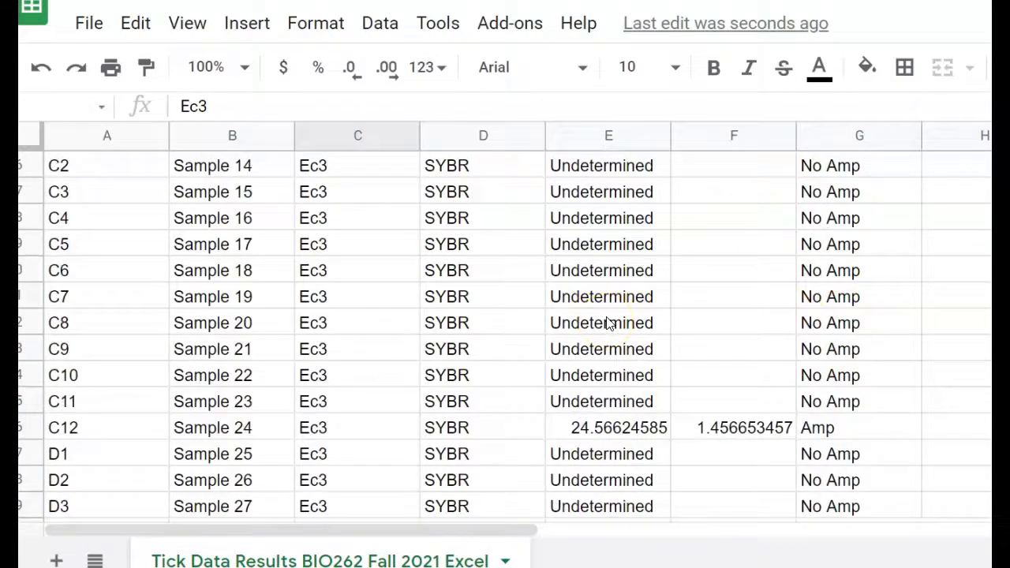
click(607, 427)
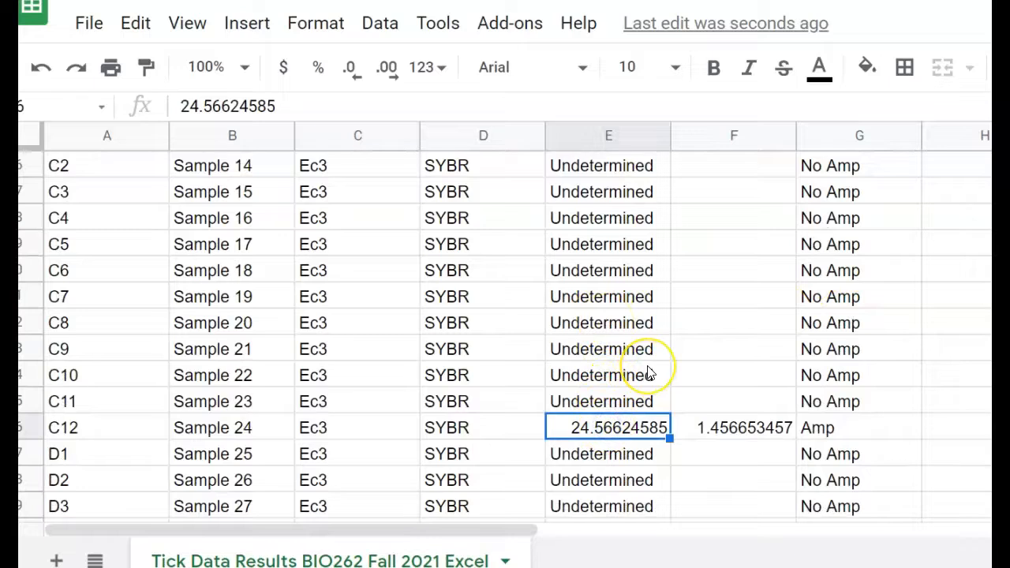
mouse_move(647, 371)
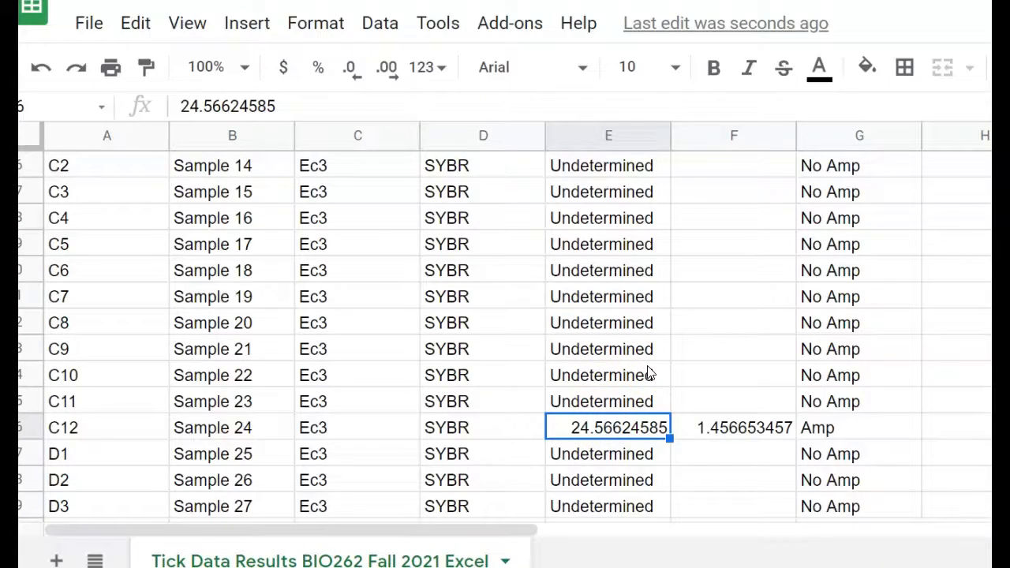
scroll(up, 3)
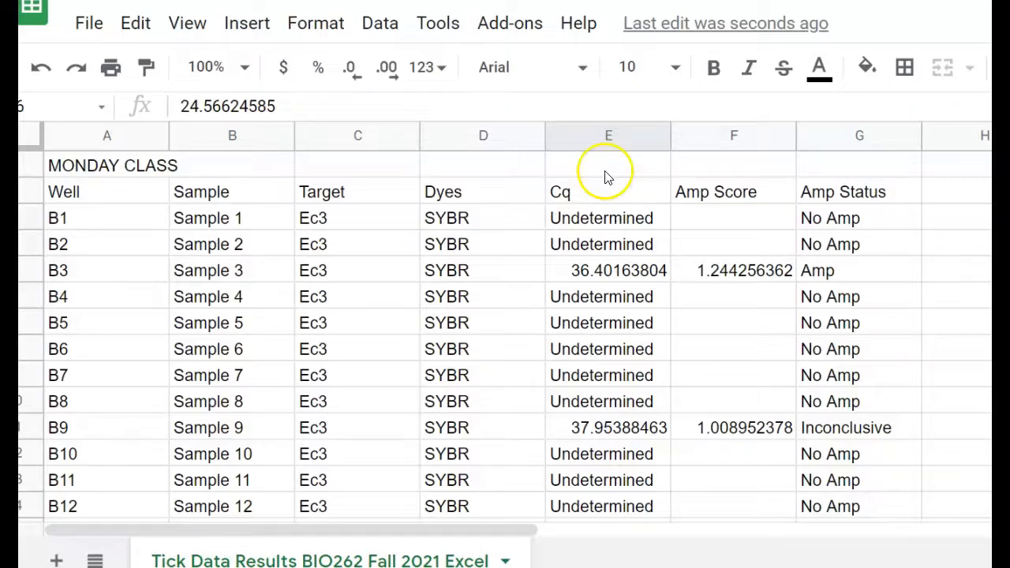
scroll(down, 3)
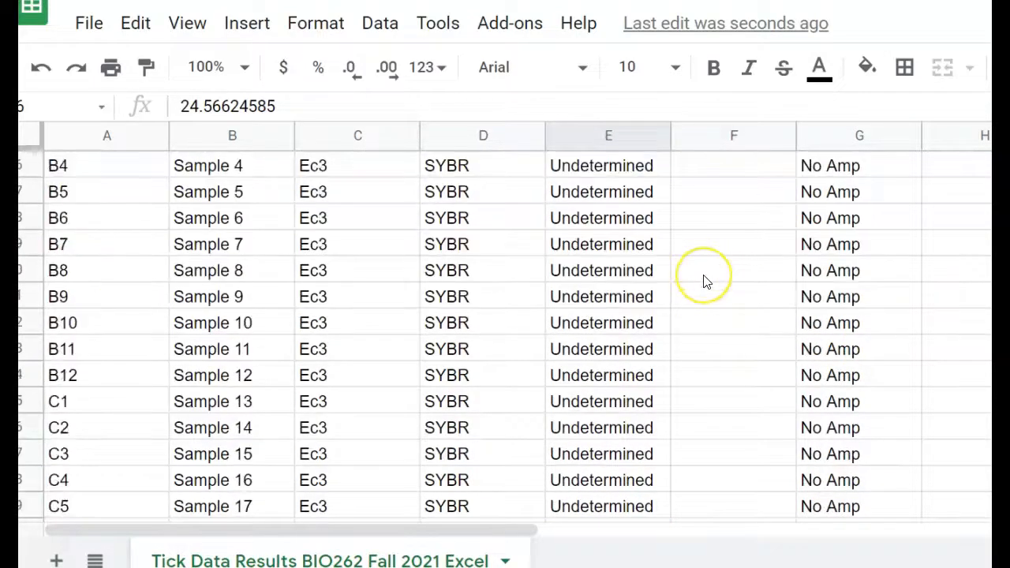
scroll(down, 3)
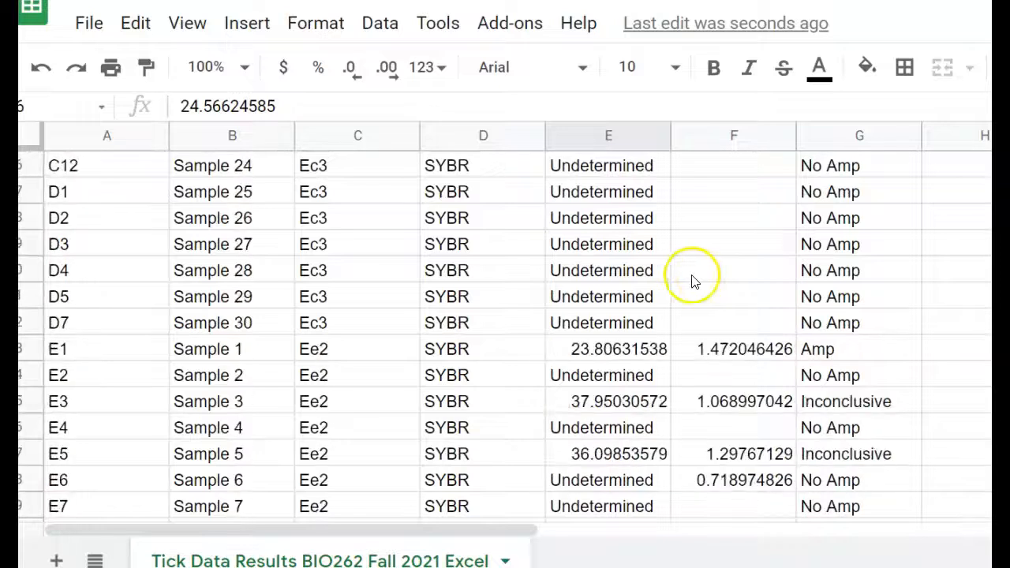
mouse_move(684, 268)
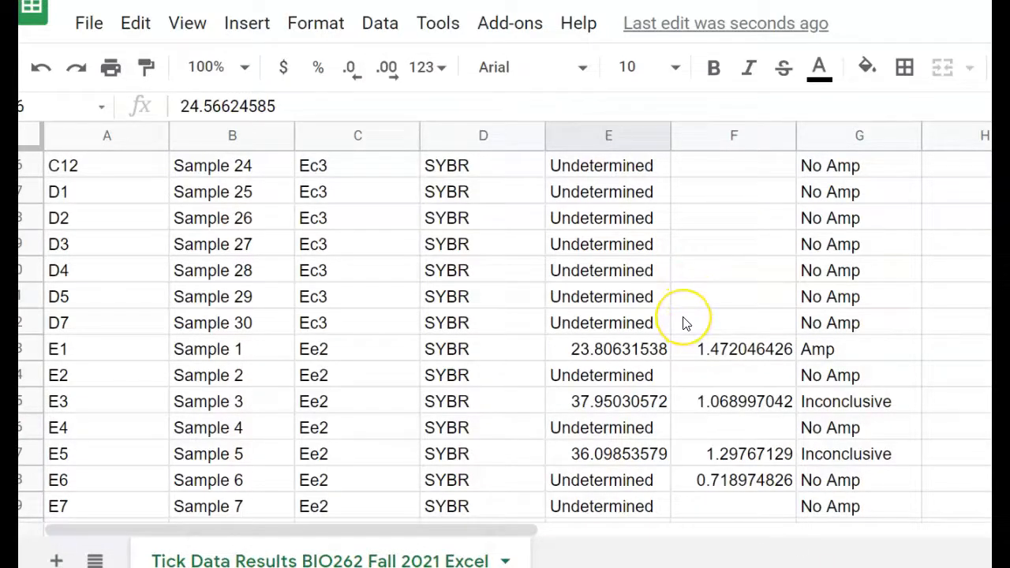
mouse_move(683, 322)
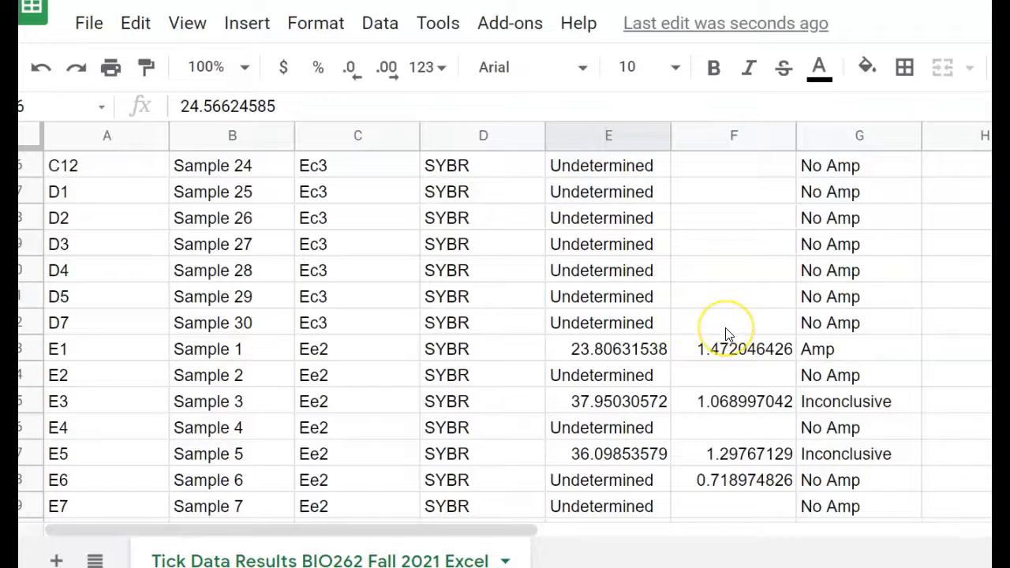
mouse_move(739, 315)
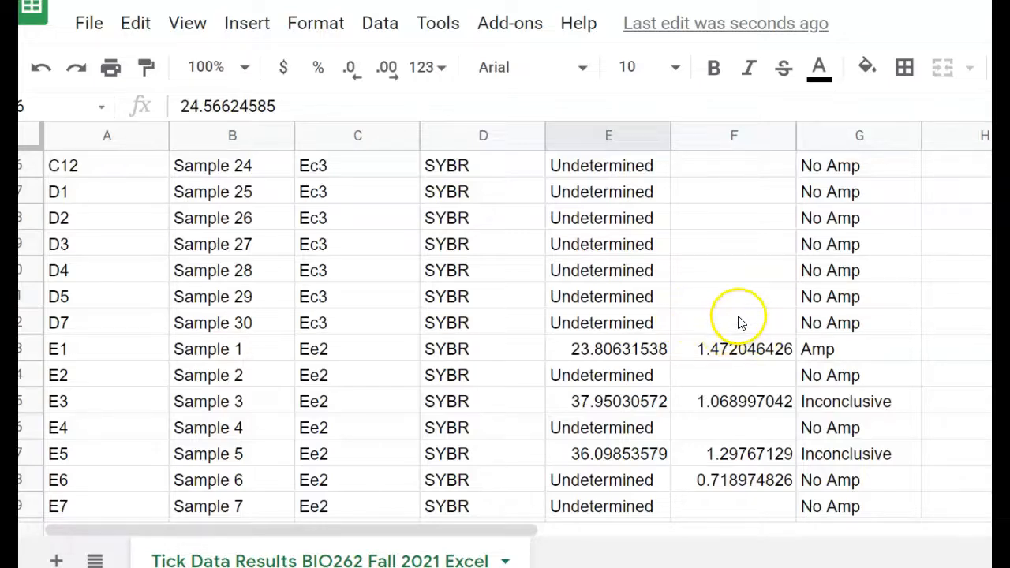
click(107, 348)
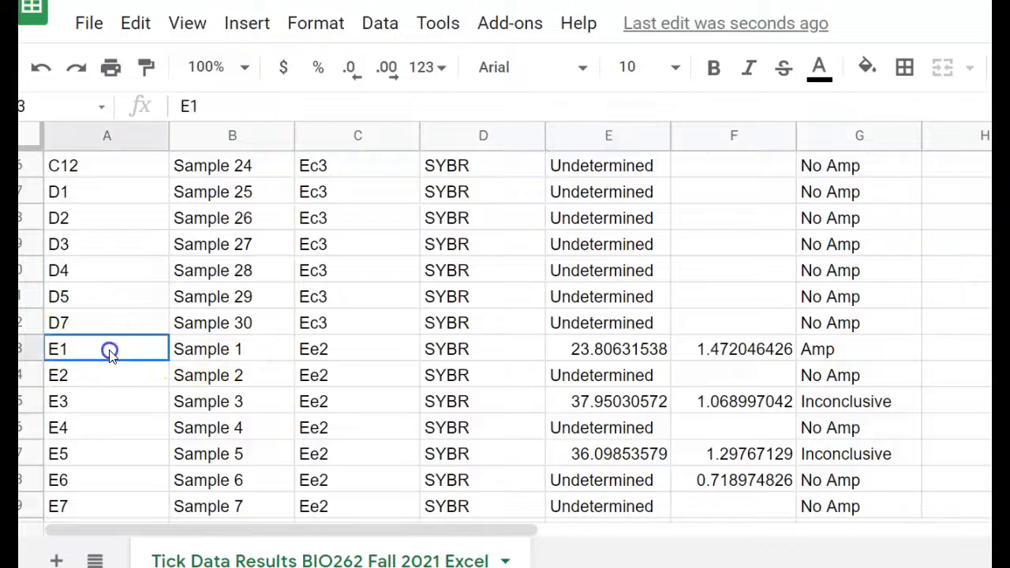
click(858, 349)
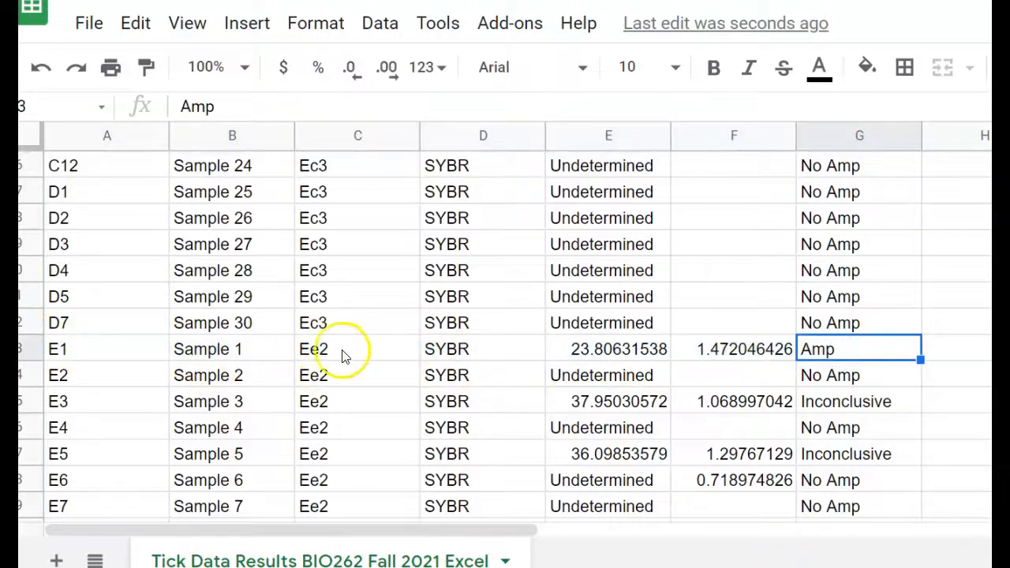
click(357, 348)
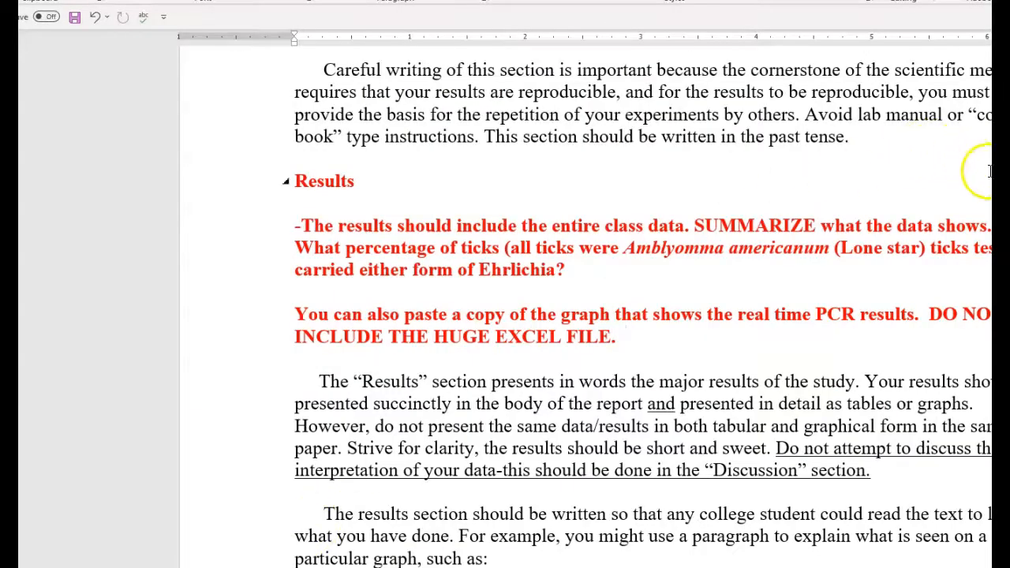
Step: Fix the Discussion typo 'Ehrlichi' to 'Ehrlichia ewingii' and scroll toward References
click(623, 336)
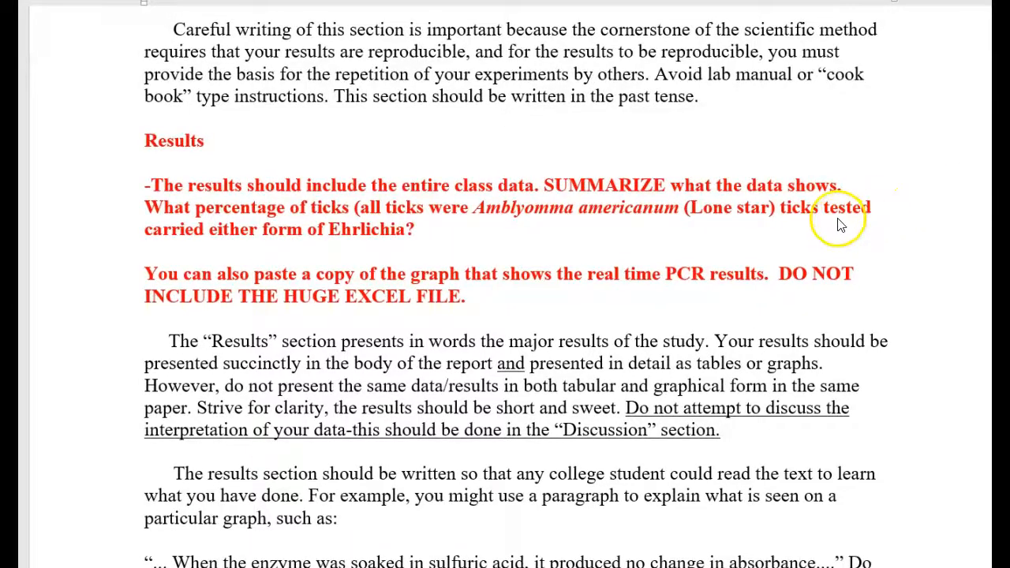
scroll(down, 3)
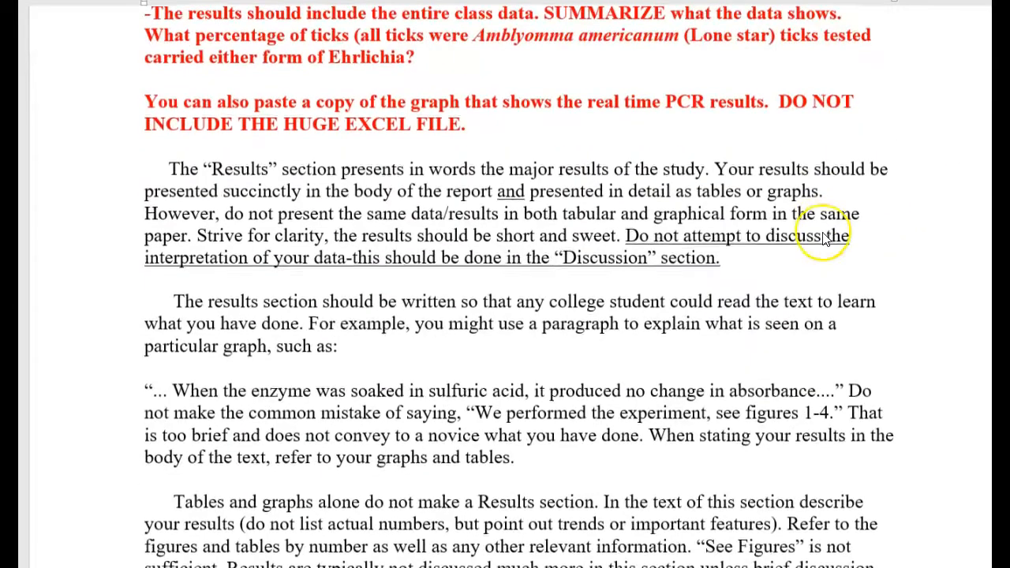
scroll(down, 3)
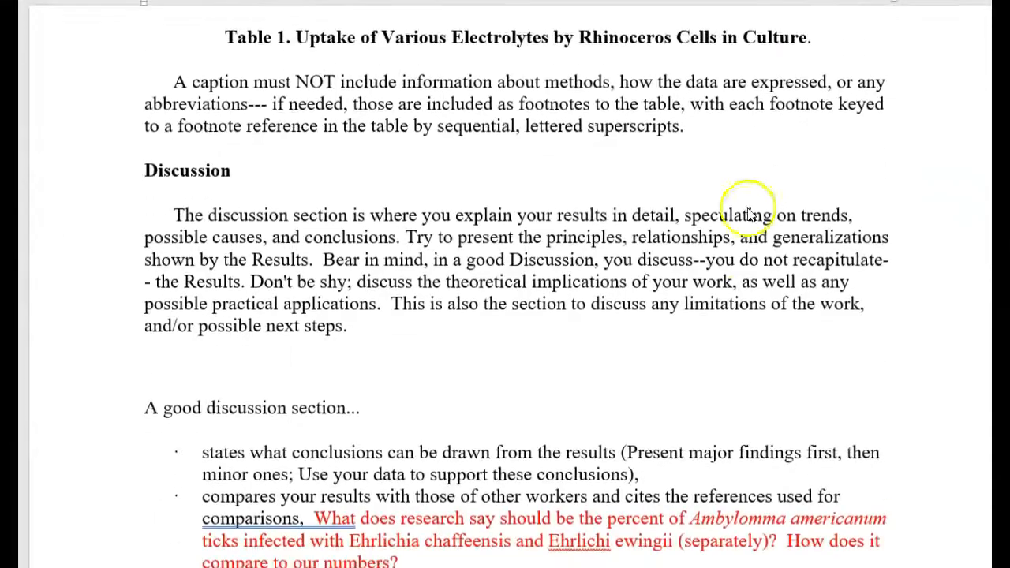
scroll(down, 3)
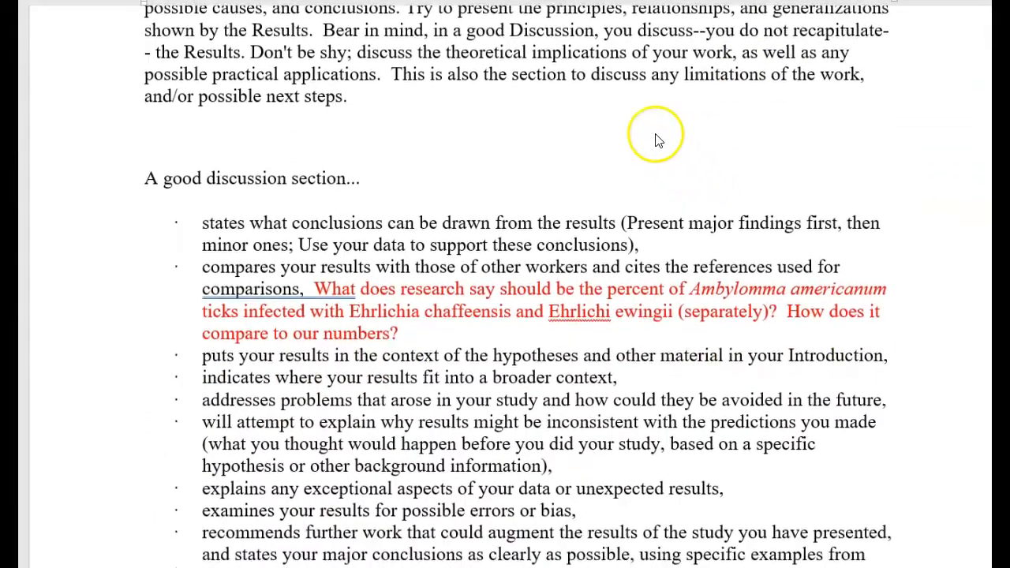
mouse_move(588, 290)
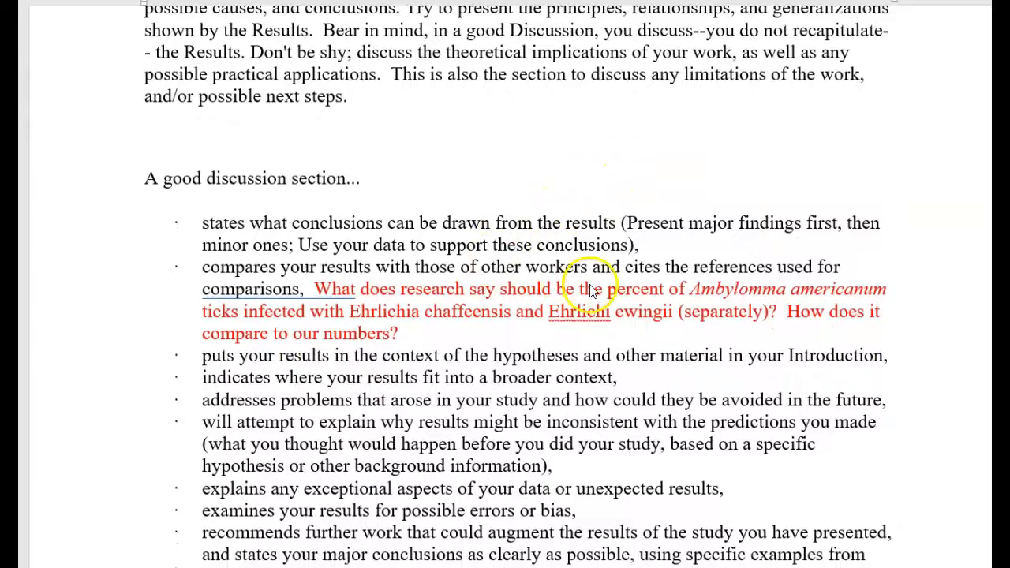
mouse_move(615, 306)
text(h)
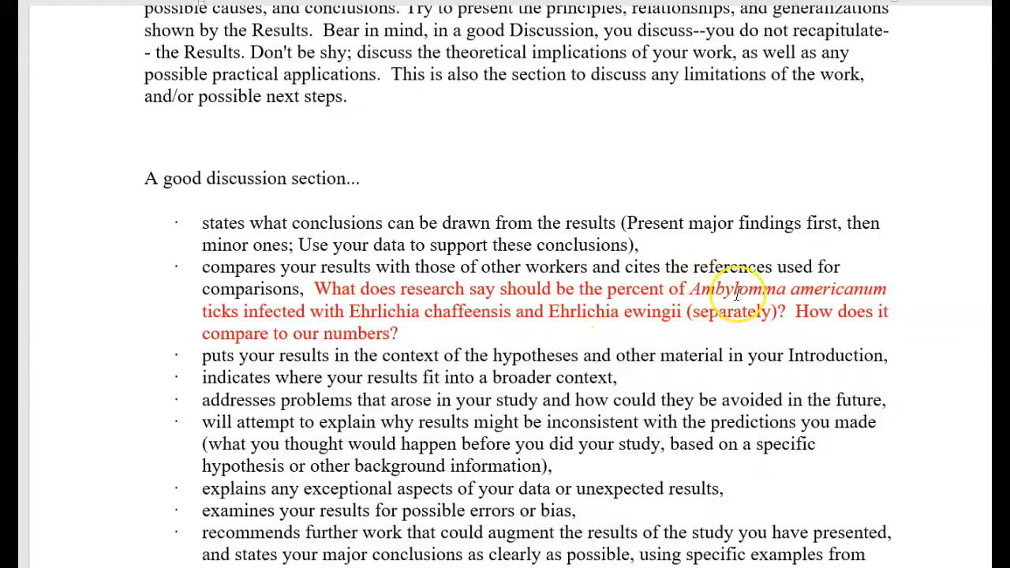
scroll(down, 3)
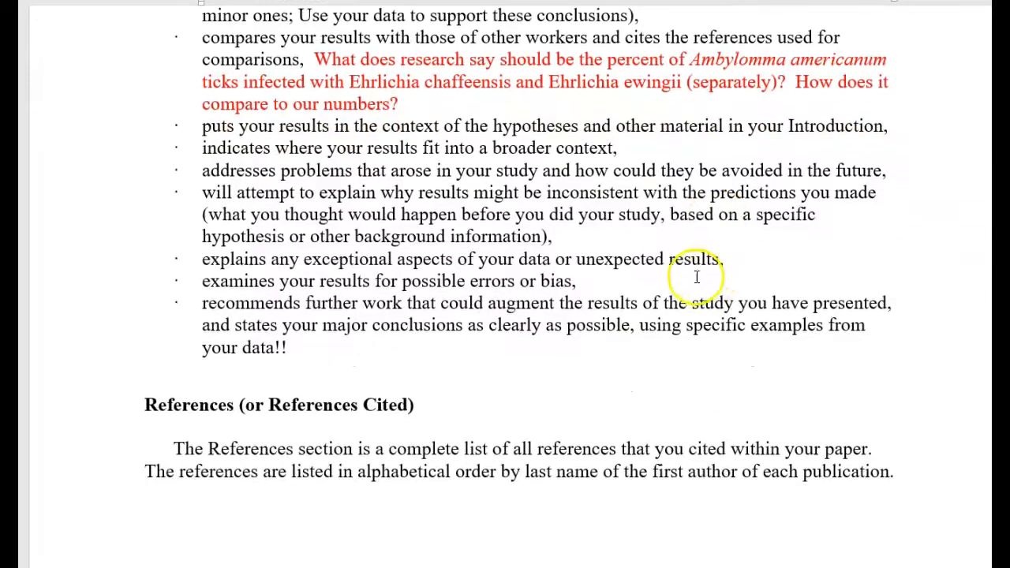
scroll(down, 3)
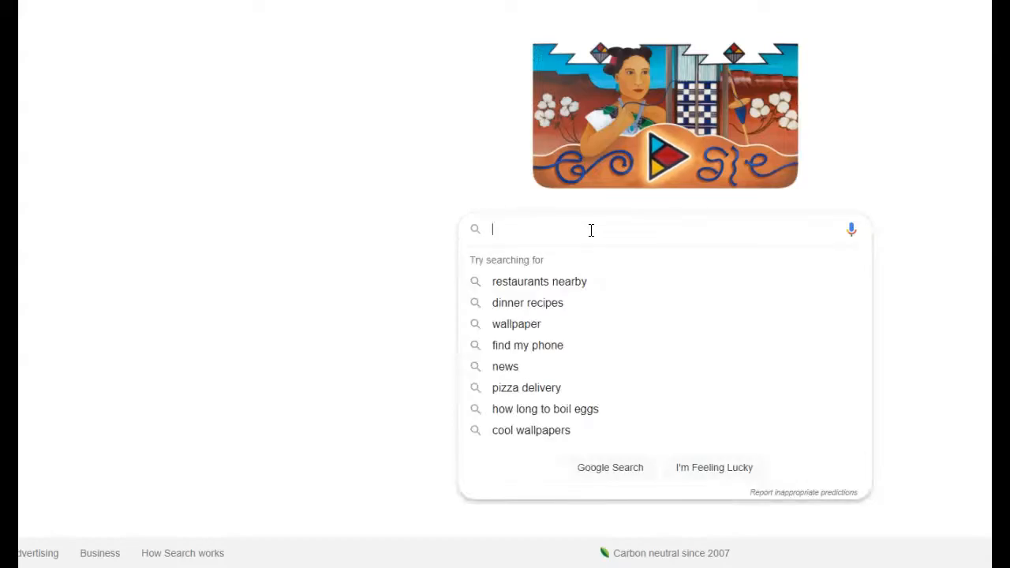
Step: Search for Citation Machine, open its APA format page, and choose Website as source
text(c)
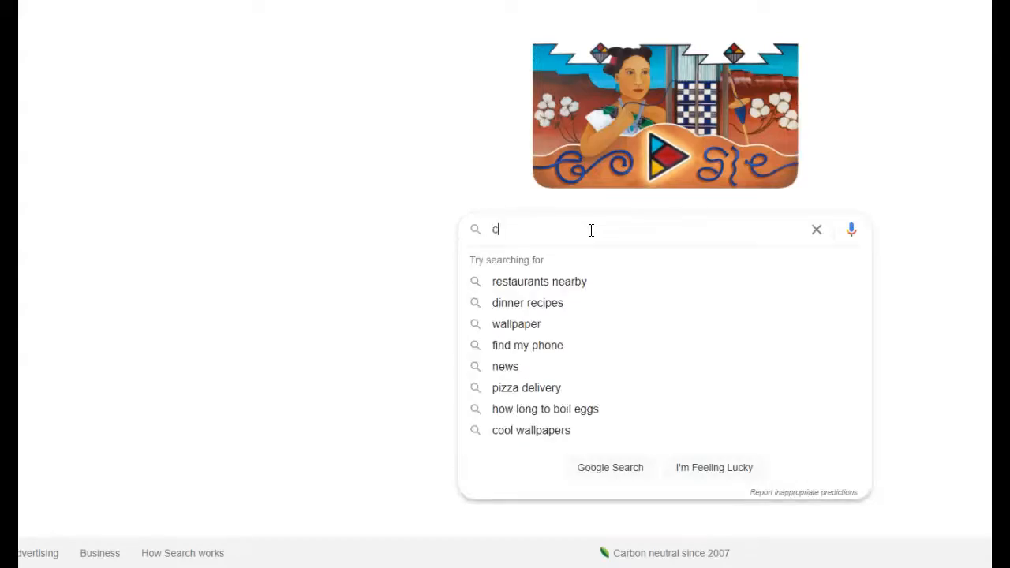
text(itationmad)
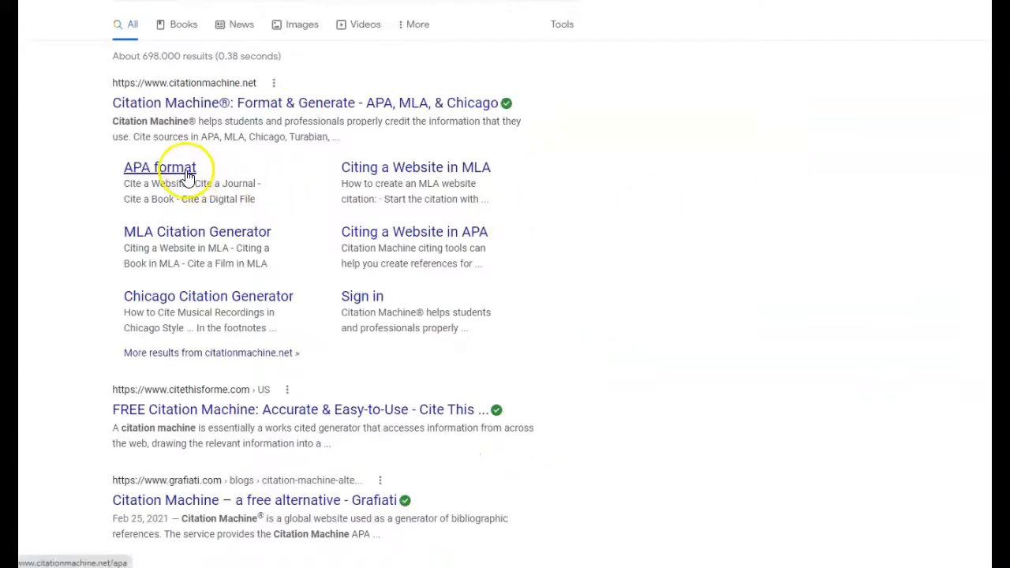
click(160, 167)
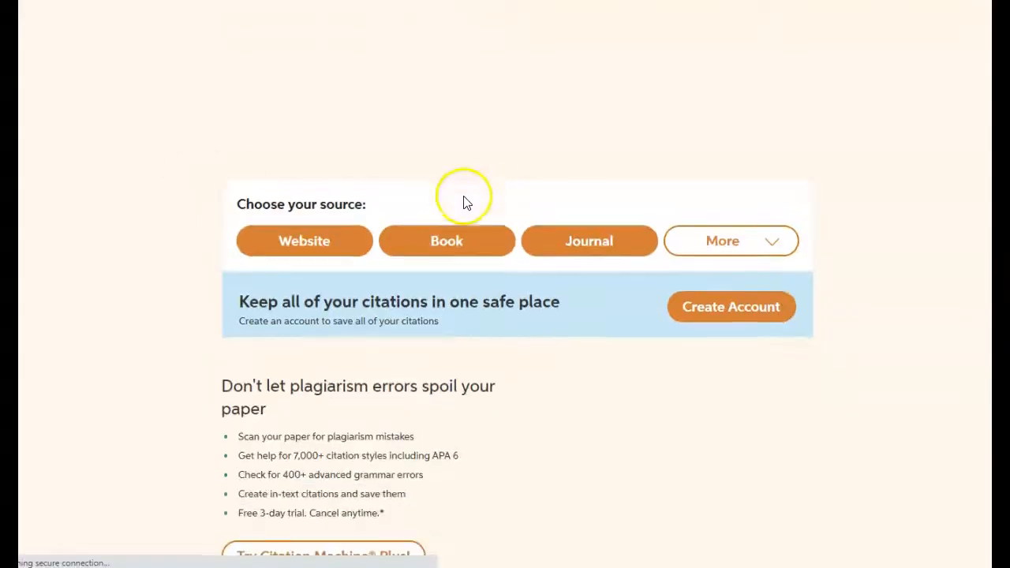
click(303, 241)
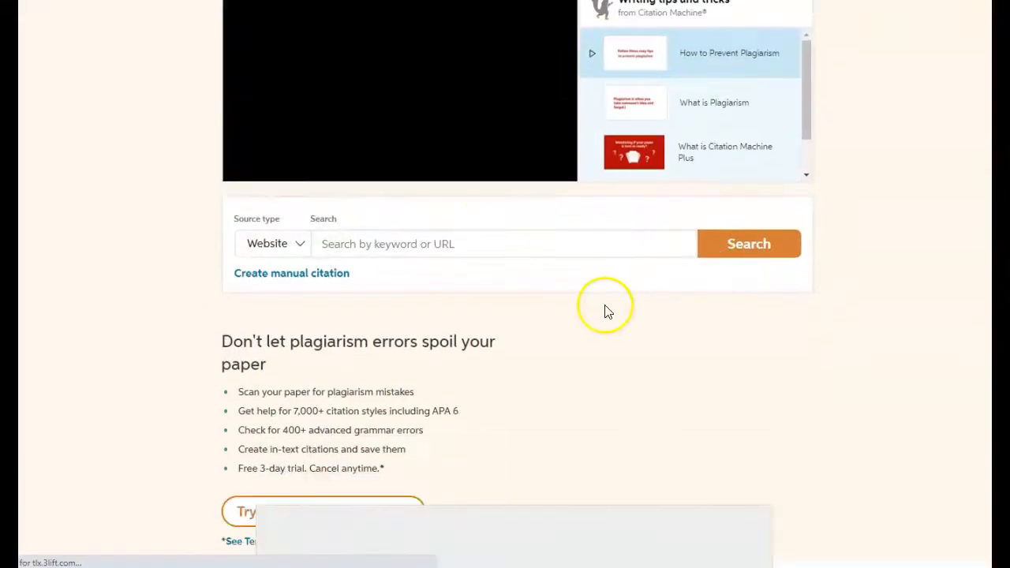
scroll(down, 3)
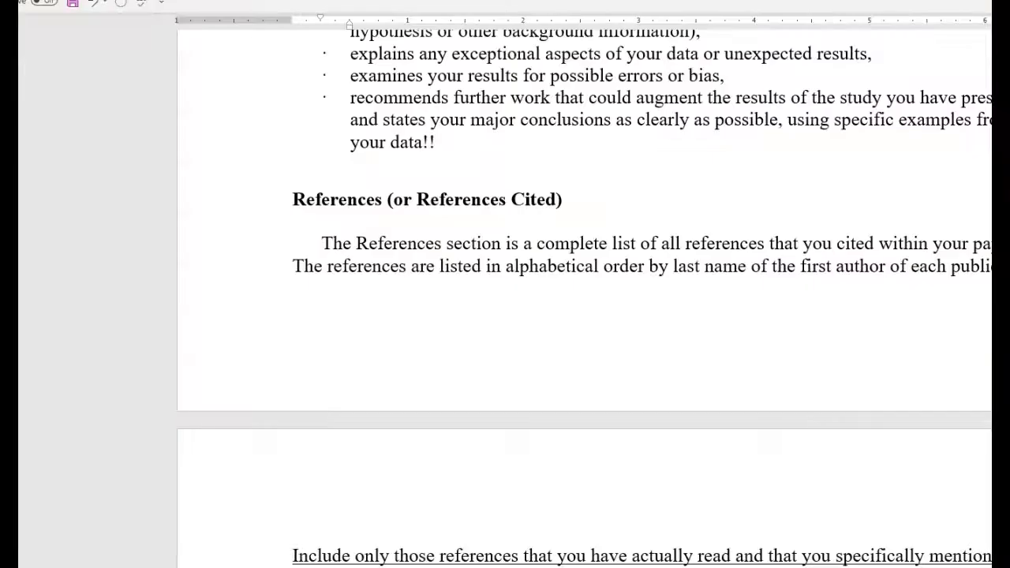
scroll(down, 3)
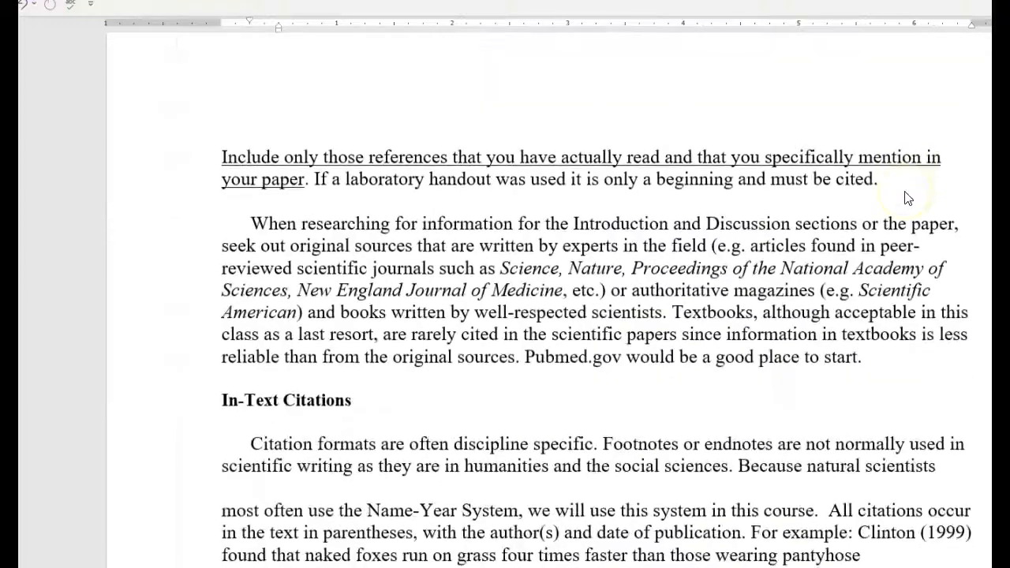
scroll(down, 3)
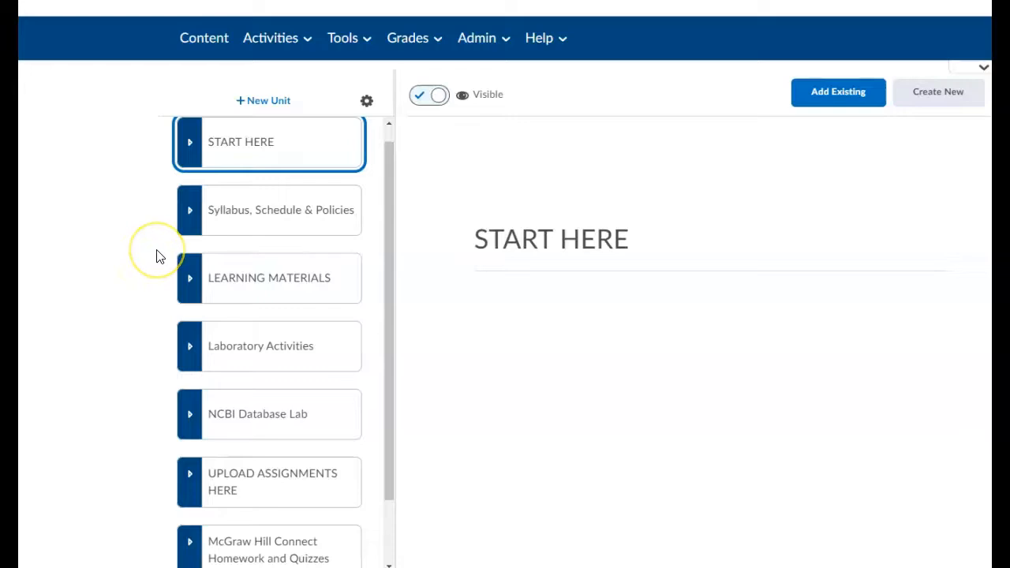
mouse_move(379, 271)
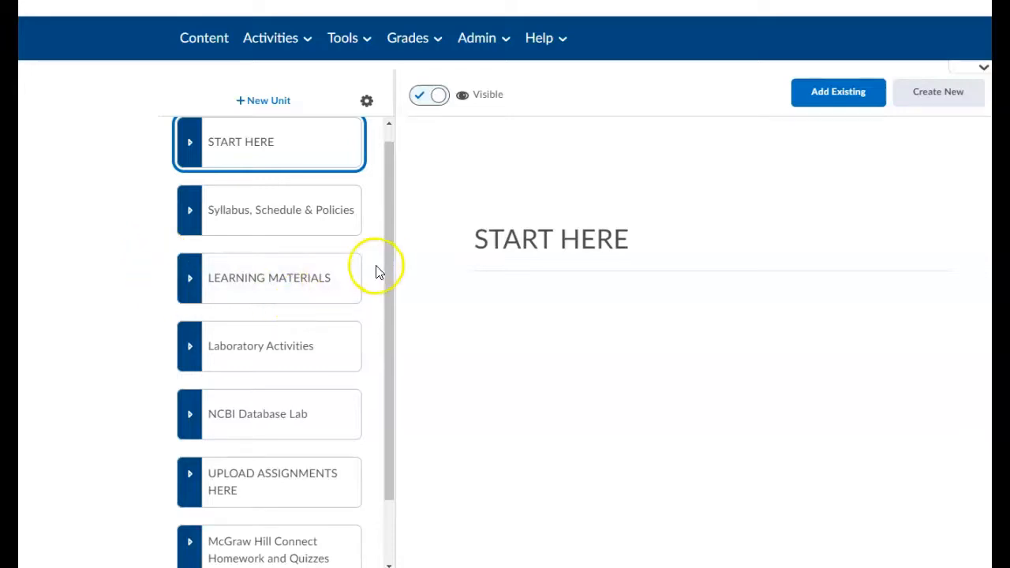
Step: Scroll to UPLOAD ASSIGNMENTS HERE and open the Tick pathogen Lab assignment
scroll(down, 3)
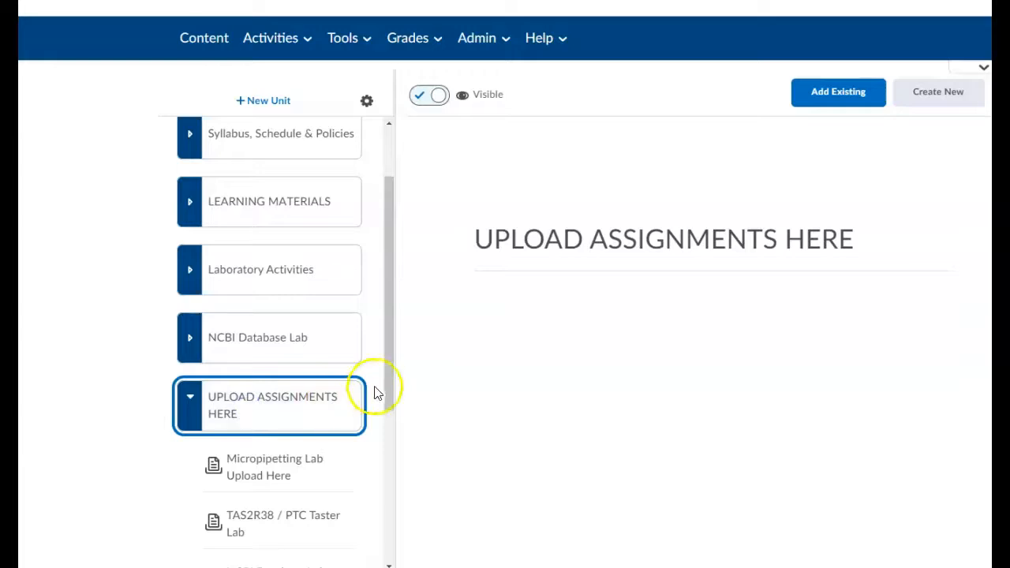
scroll(down, 3)
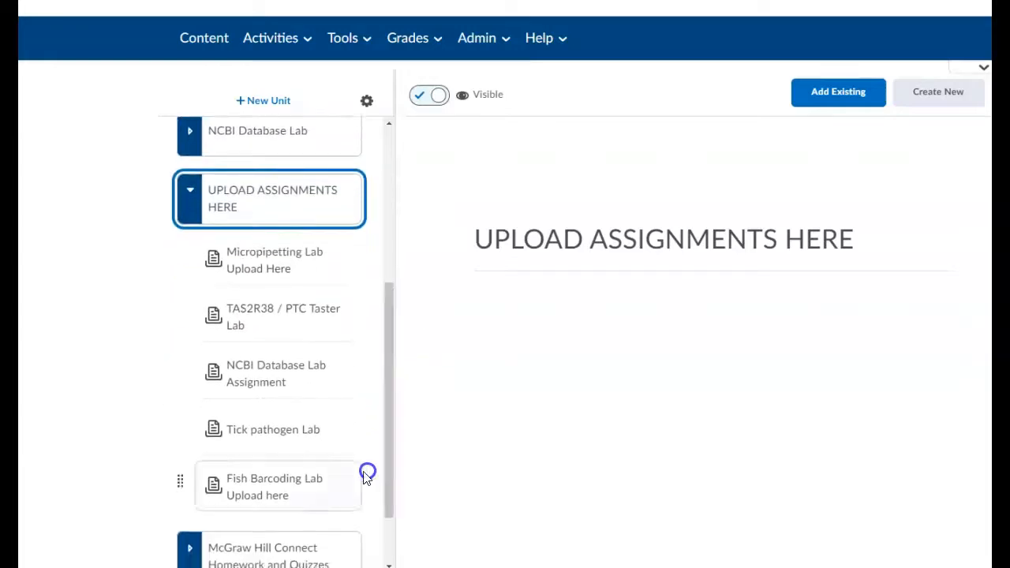
click(273, 429)
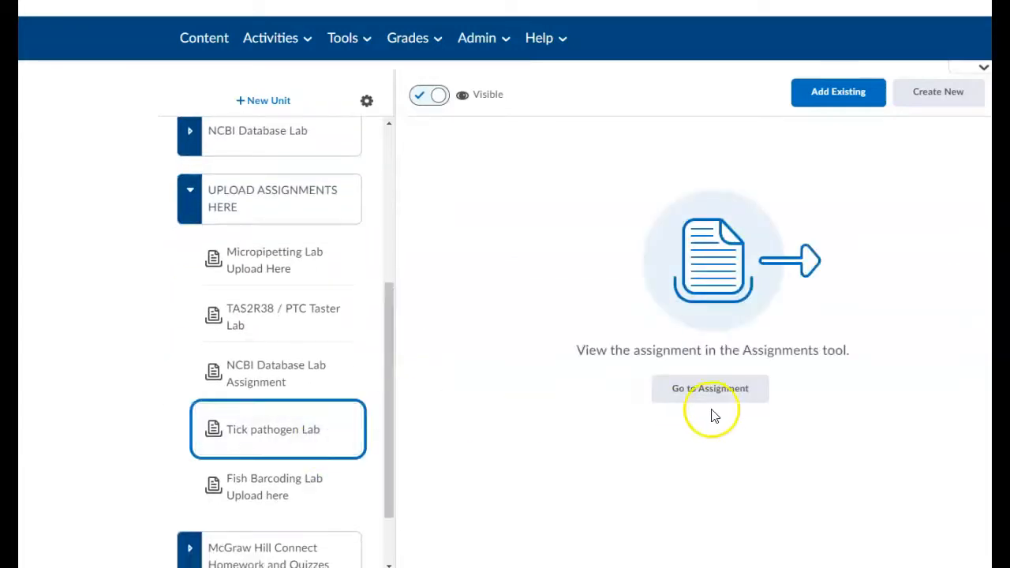
mouse_move(475, 321)
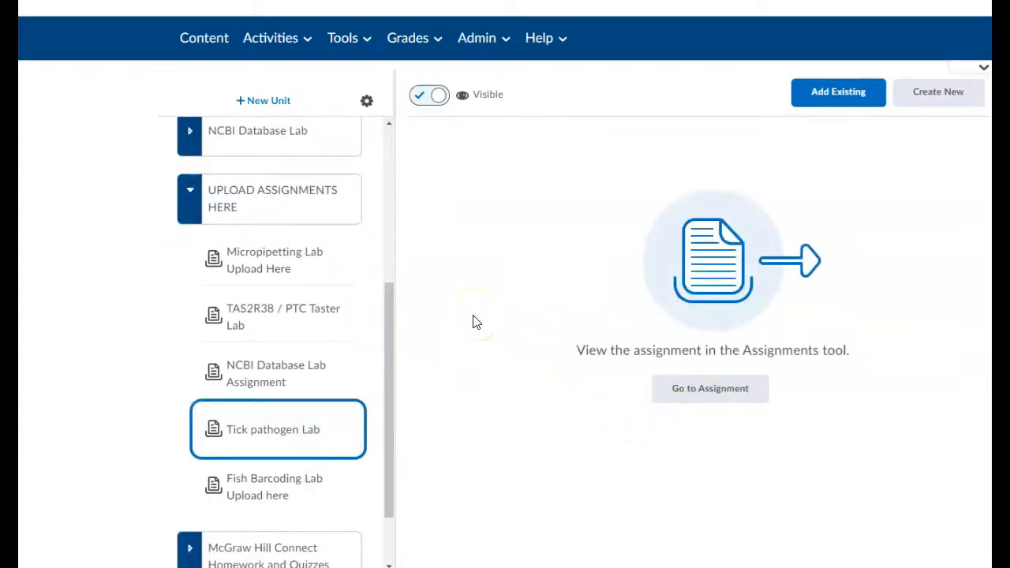
mouse_move(469, 376)
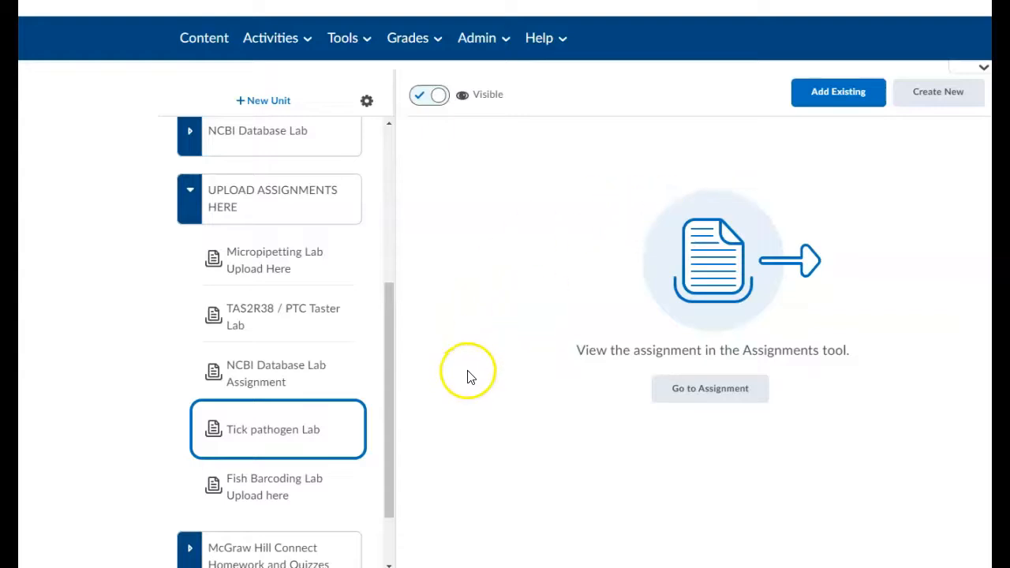